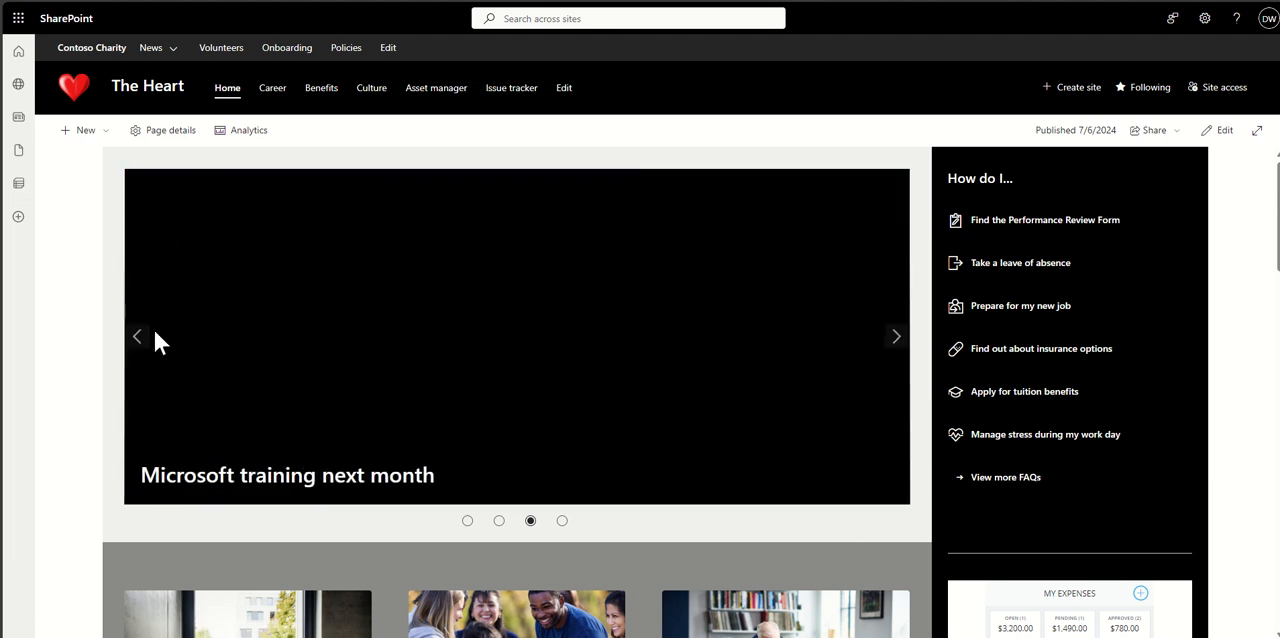
# Step: Show the previous news carousel slide and scroll toward the Senior Management Team section
pyautogui.click(895, 336)
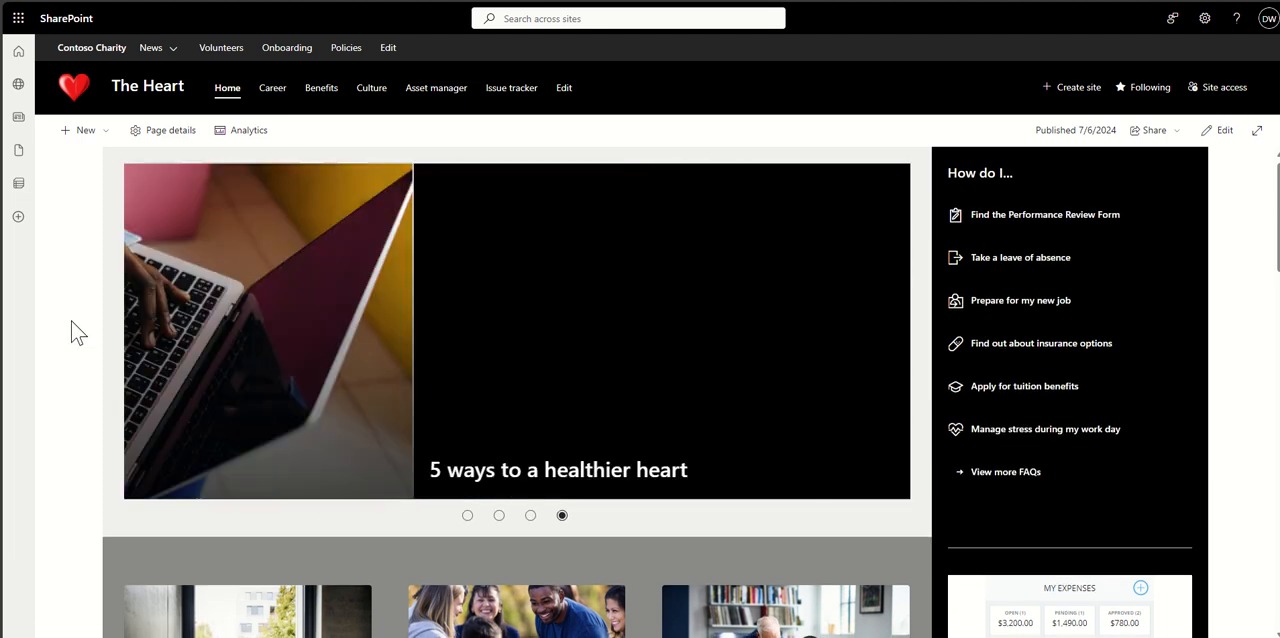
pyautogui.scroll(-3)
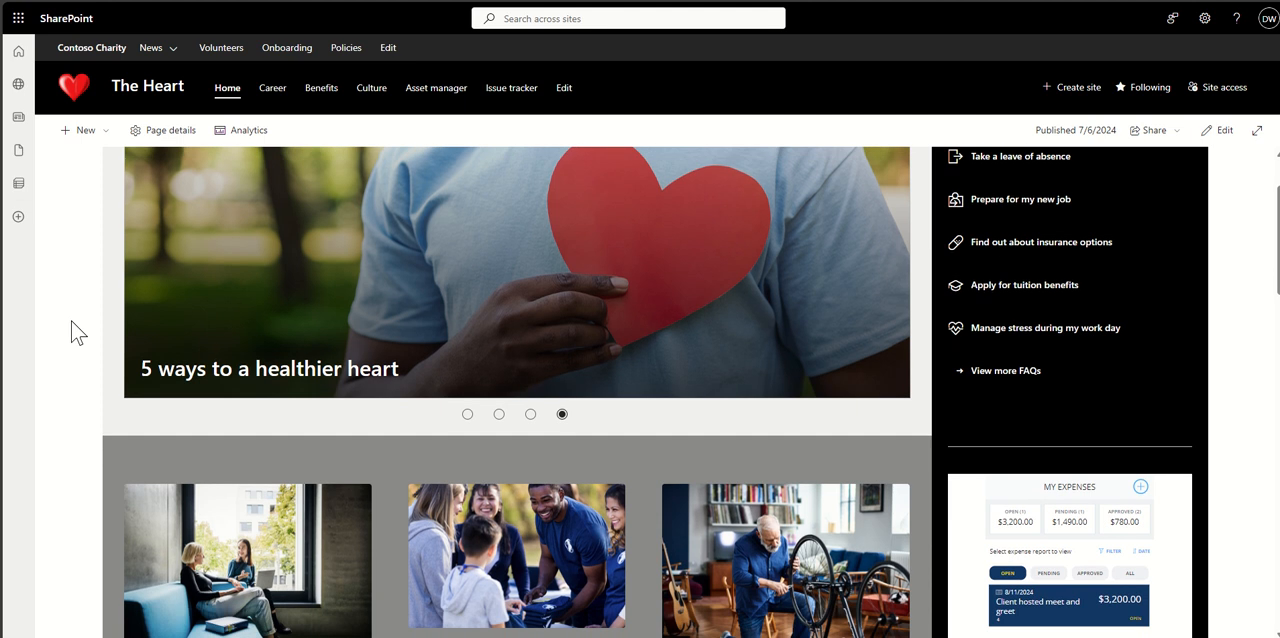
pyautogui.scroll(-3)
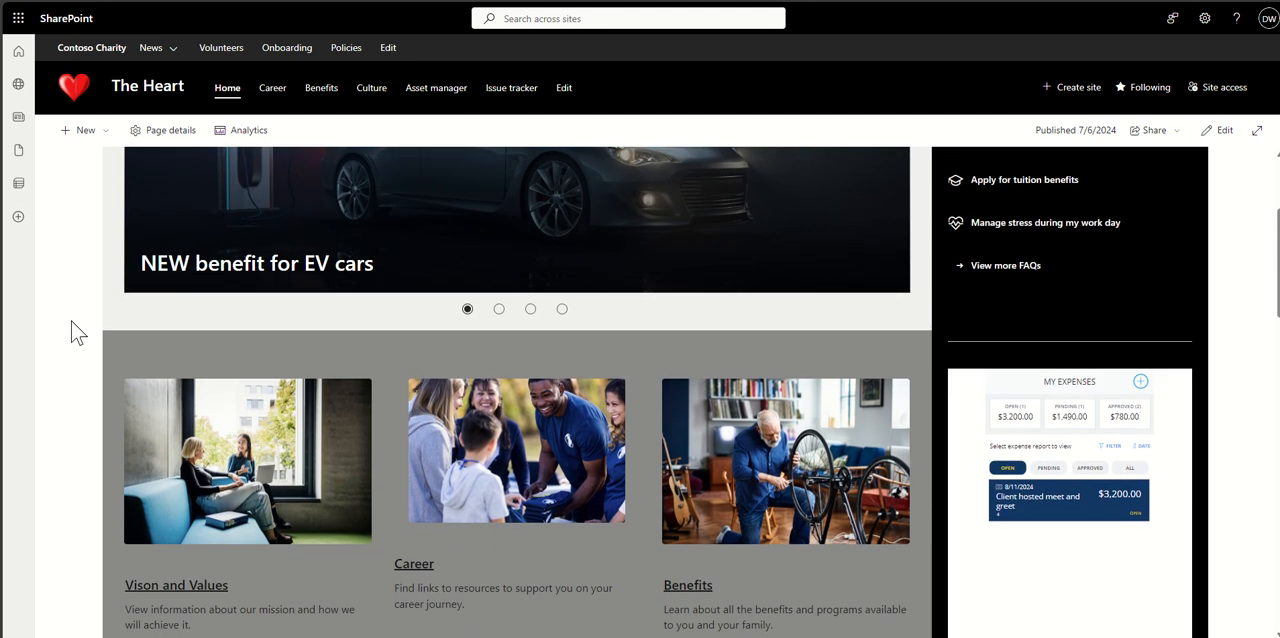
pyautogui.scroll(-3)
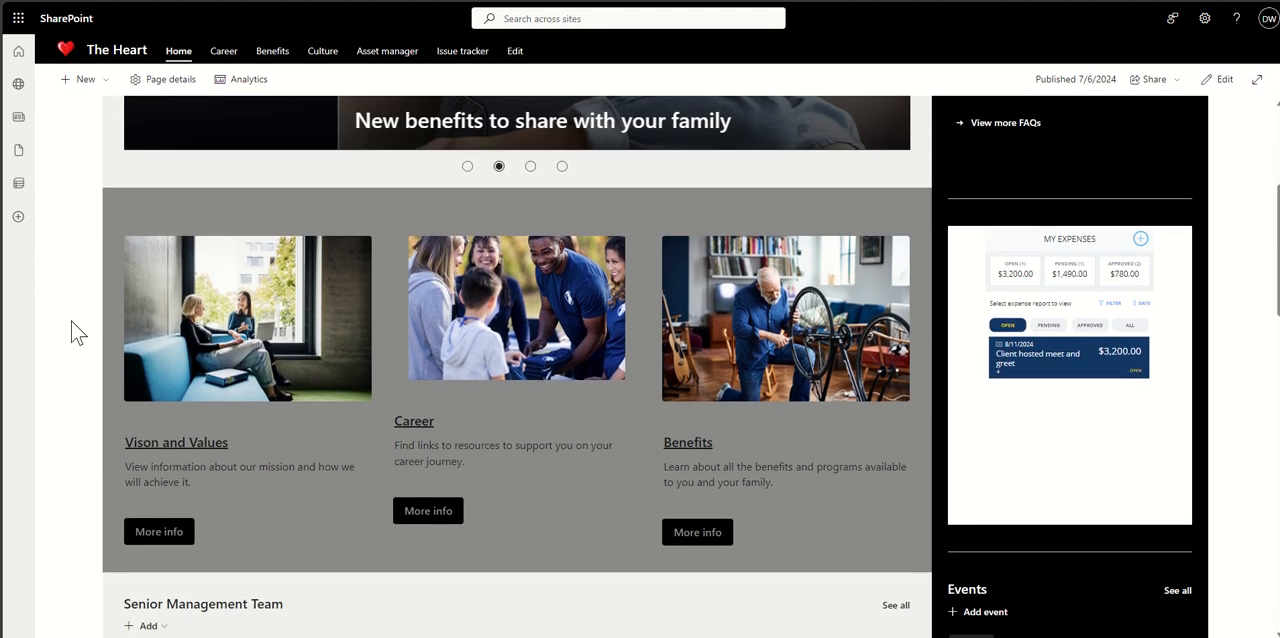
pyautogui.scroll(-3)
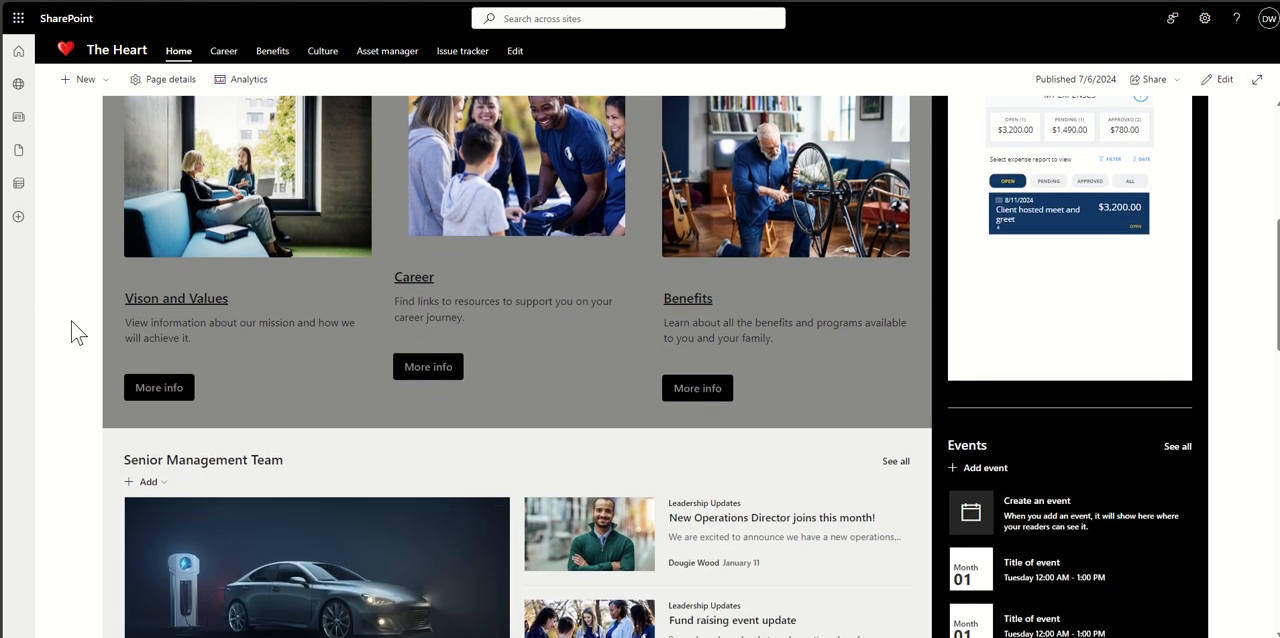
pyautogui.scroll(-3)
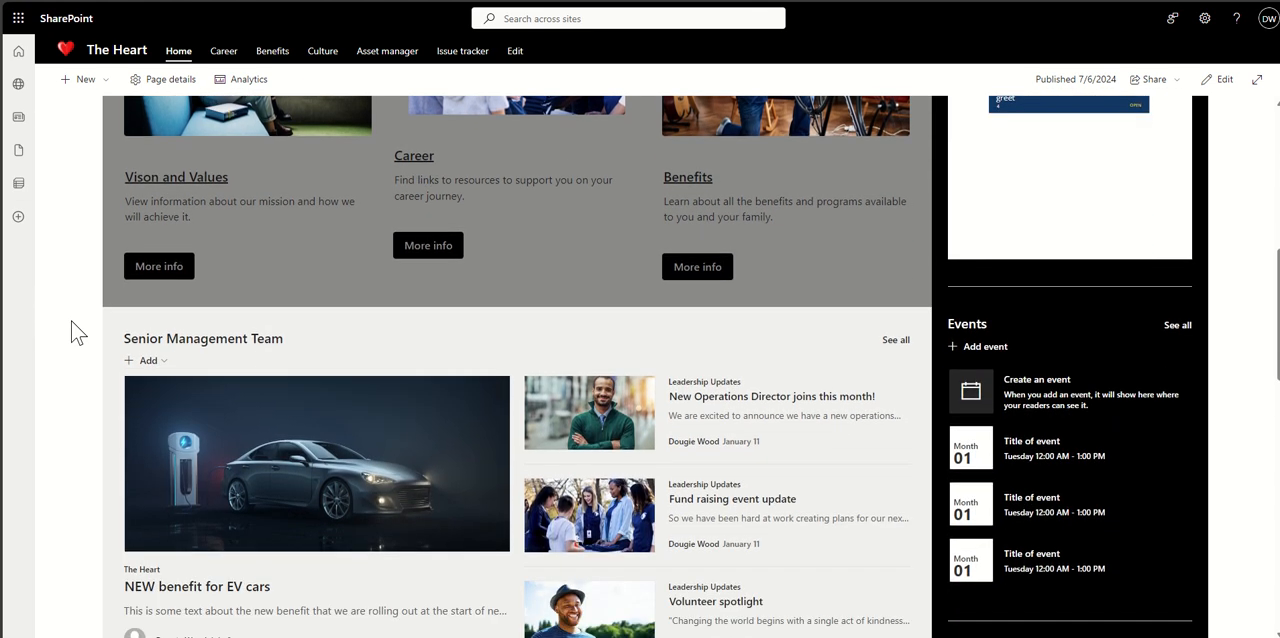
pyautogui.scroll(-3)
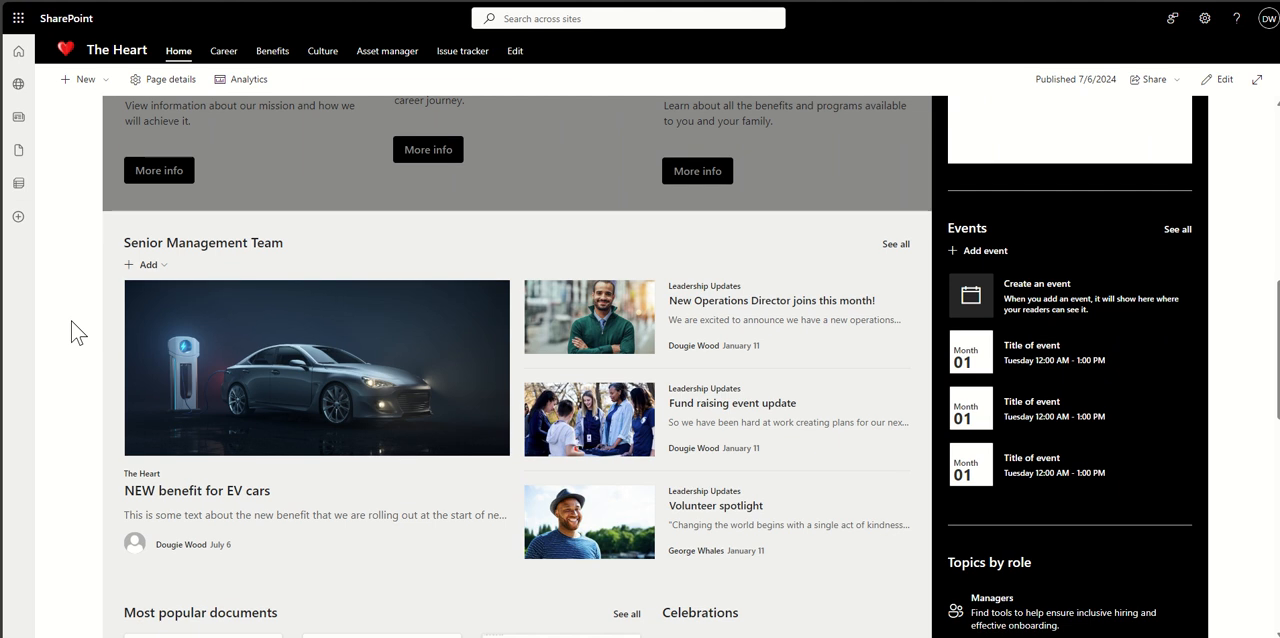
# Step: Scroll further down The Heart home page to Most popular documents and Celebrations
pyautogui.scroll(-3)
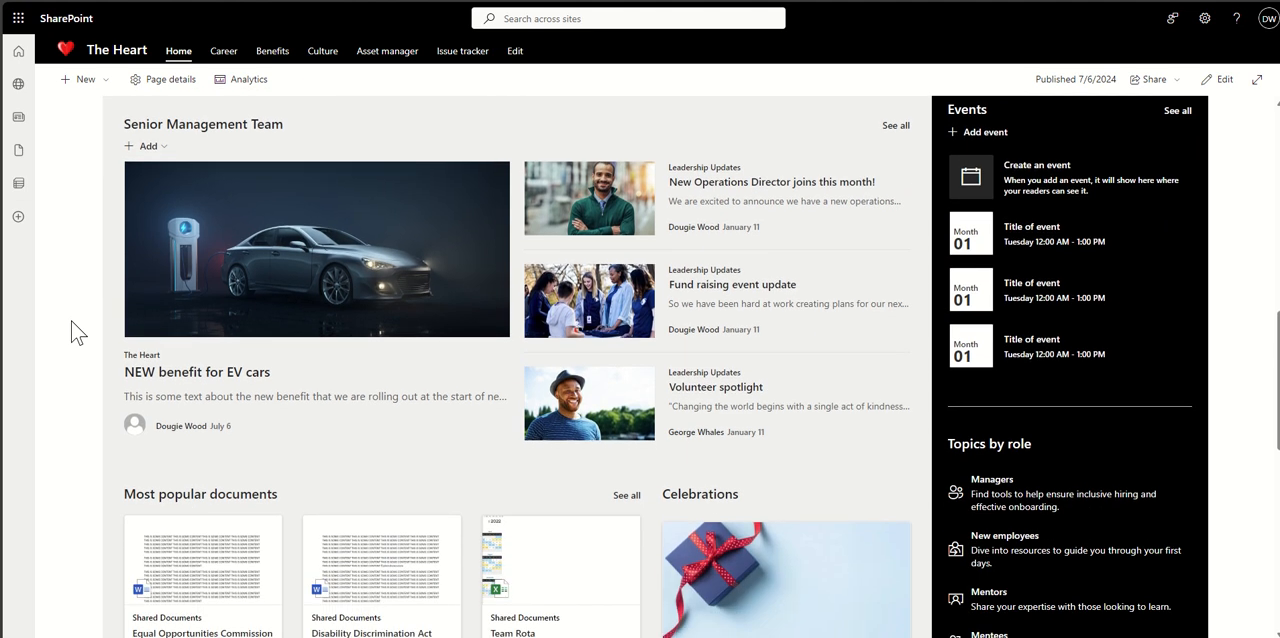
pyautogui.scroll(-3)
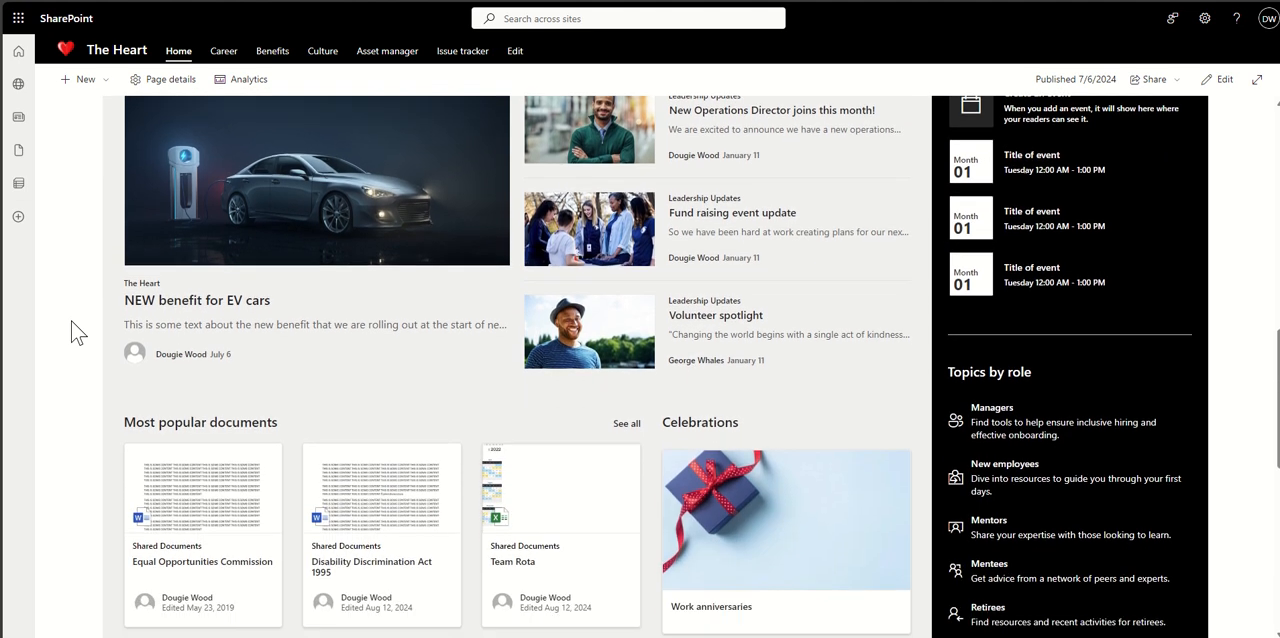
pyautogui.scroll(-3)
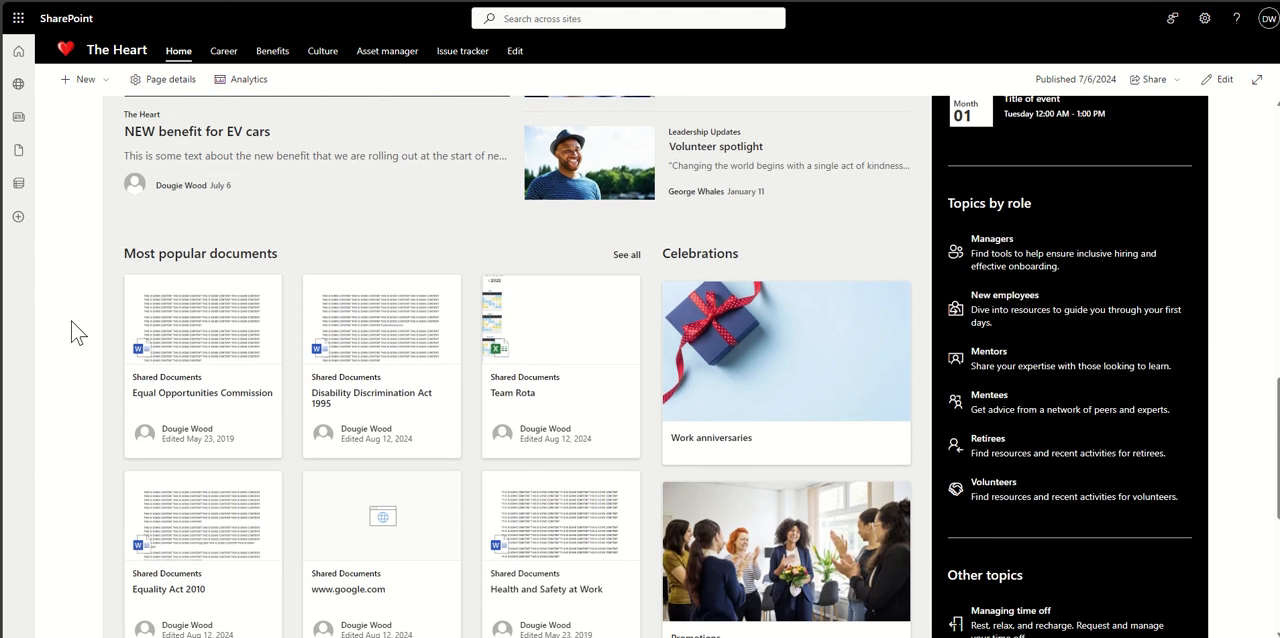
pyautogui.scroll(-3)
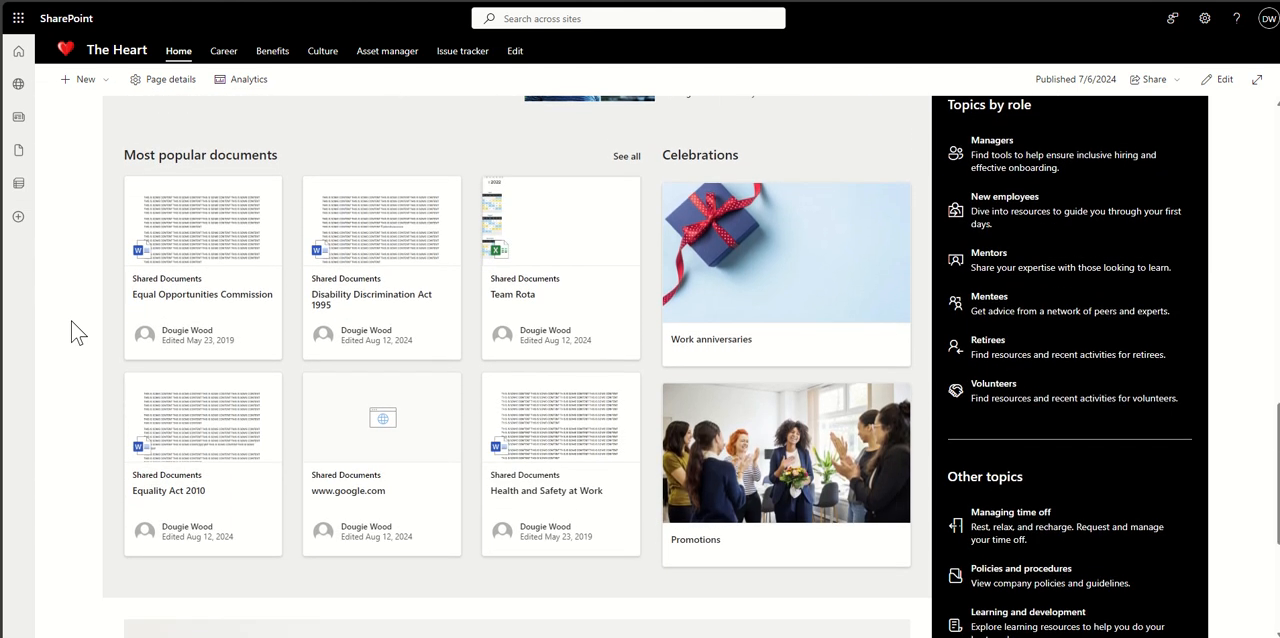
pyautogui.scroll(-3)
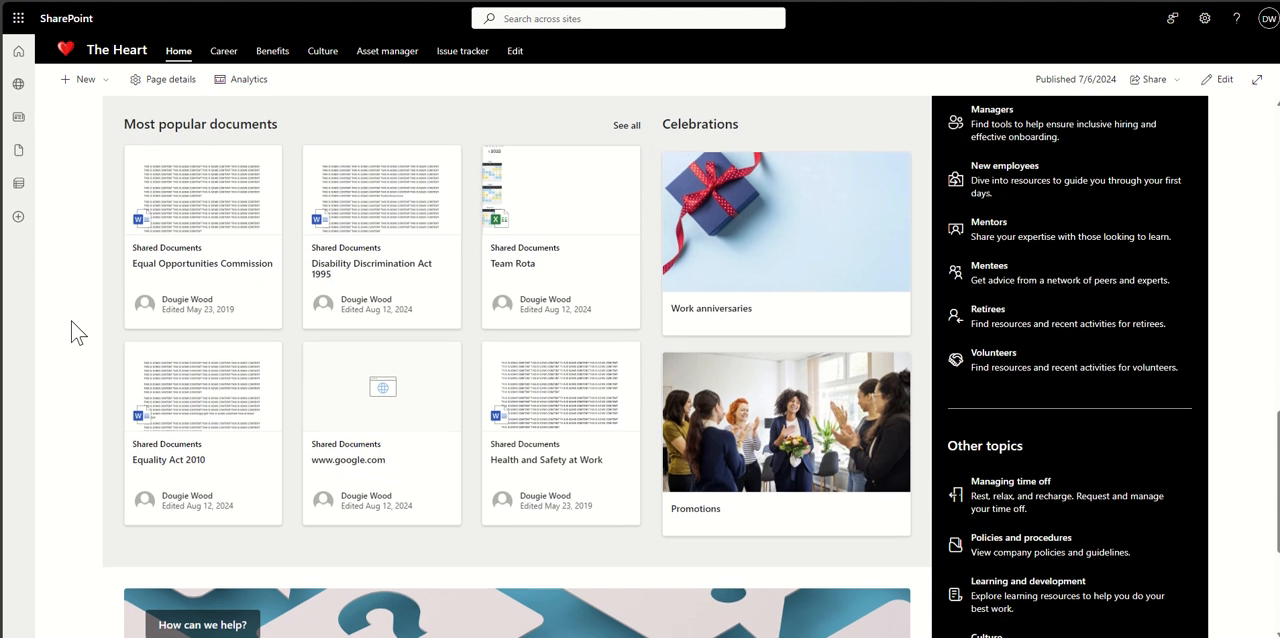
pyautogui.scroll(-3)
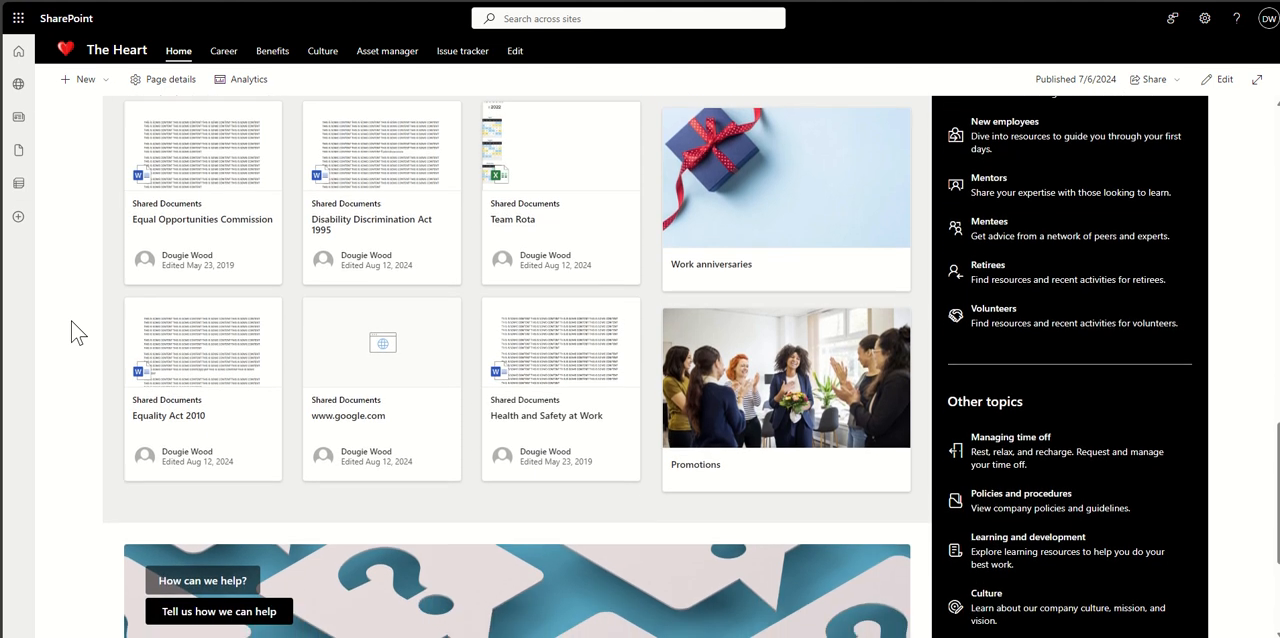
pyautogui.scroll(-3)
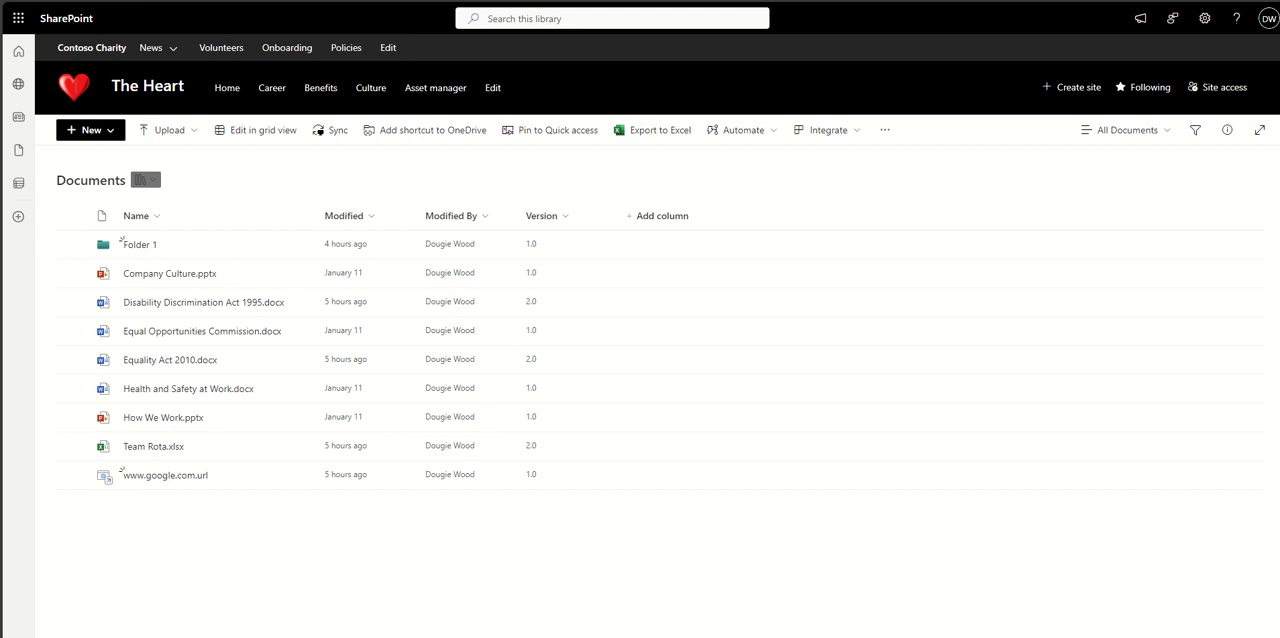
pyautogui.moveTo(645, 90)
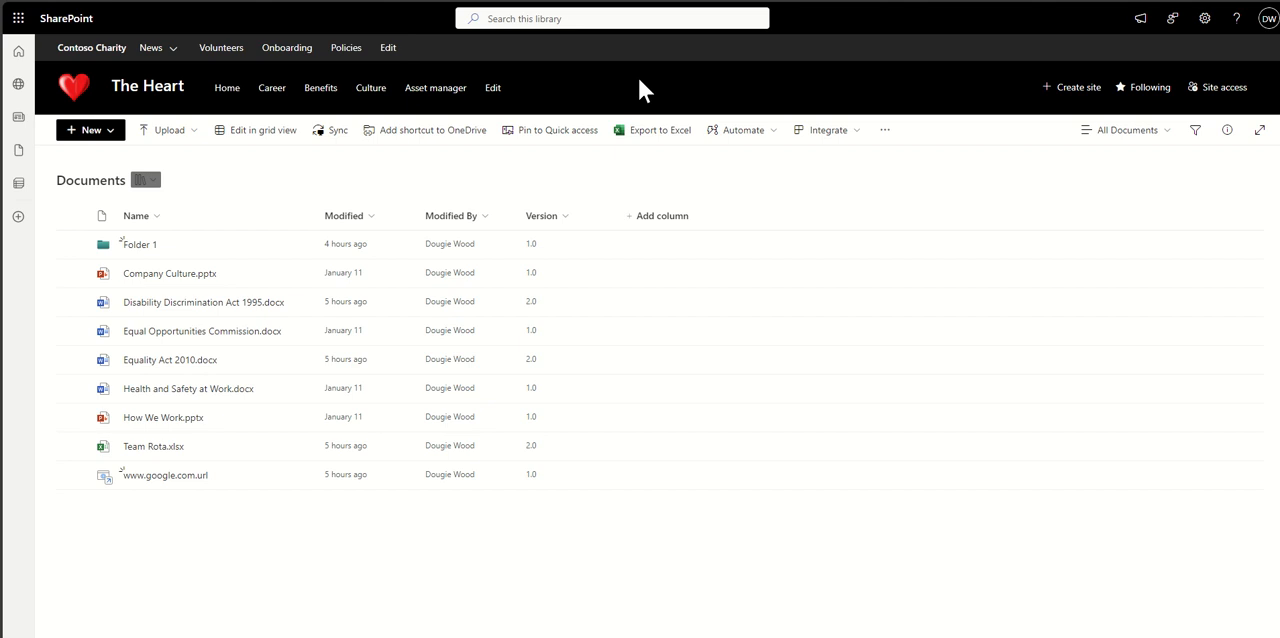
pyautogui.moveTo(140, 244)
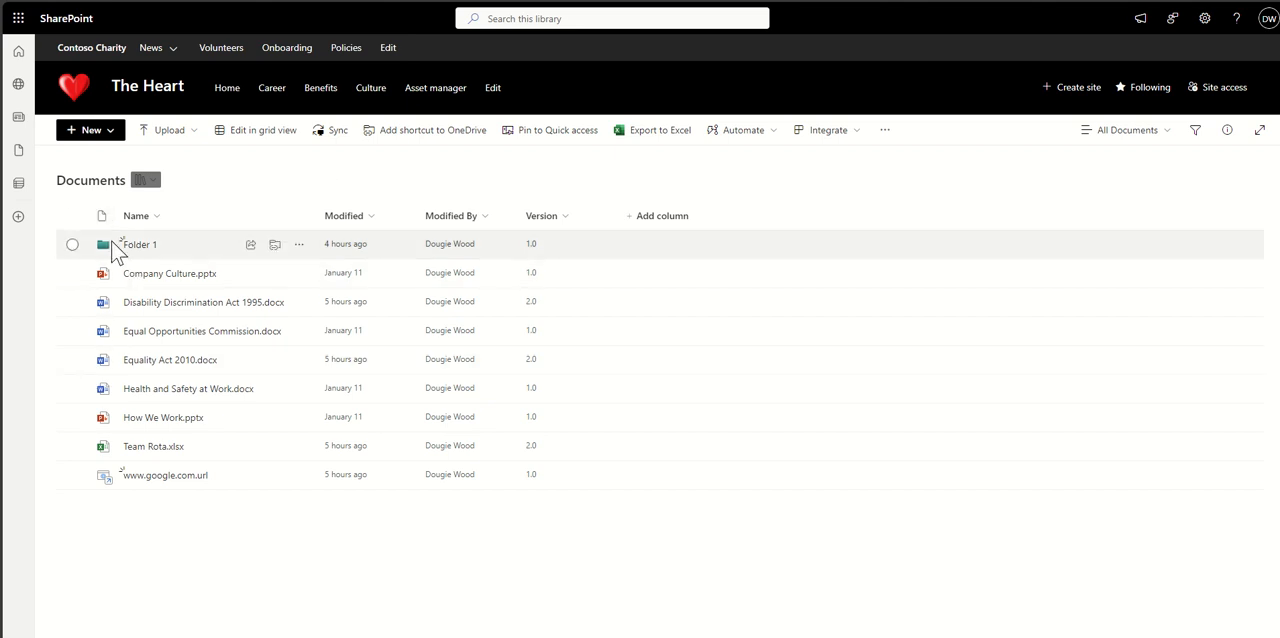
pyautogui.moveTo(140, 244)
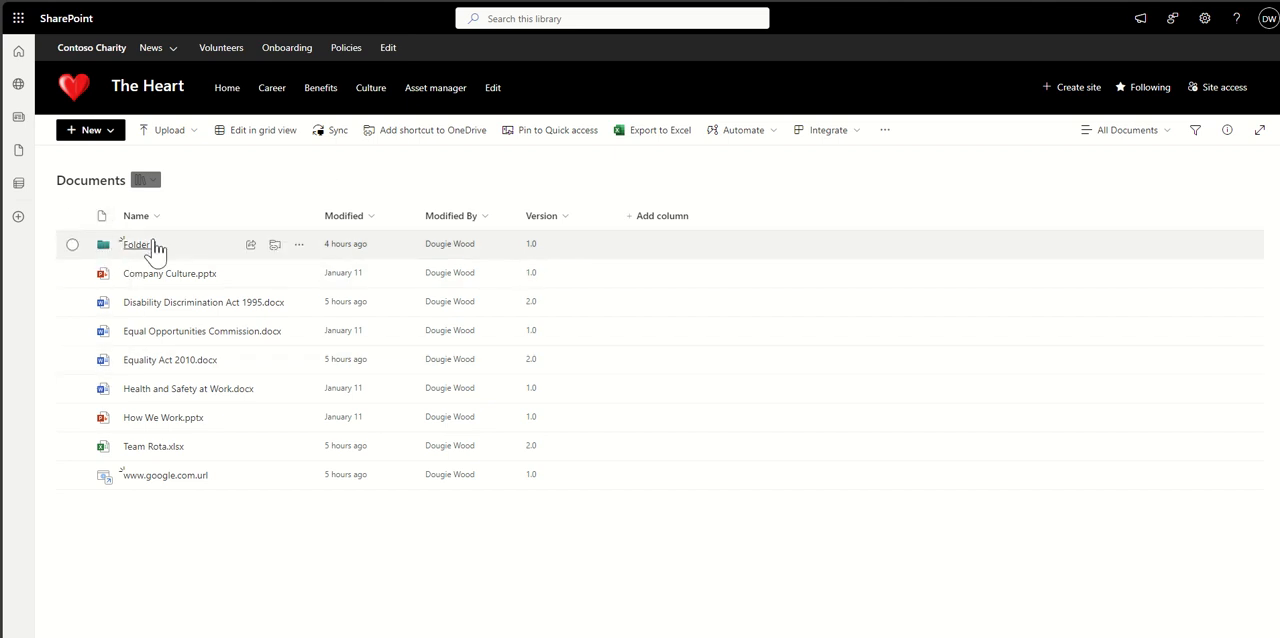
pyautogui.click(136, 244)
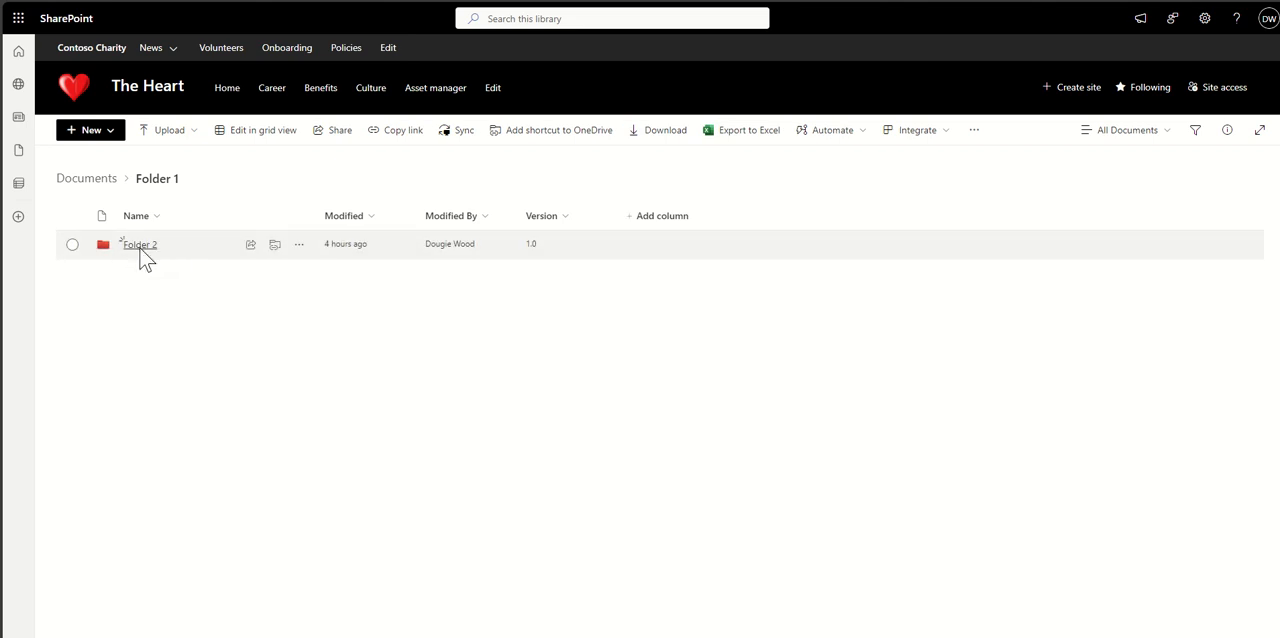
pyautogui.click(137, 244)
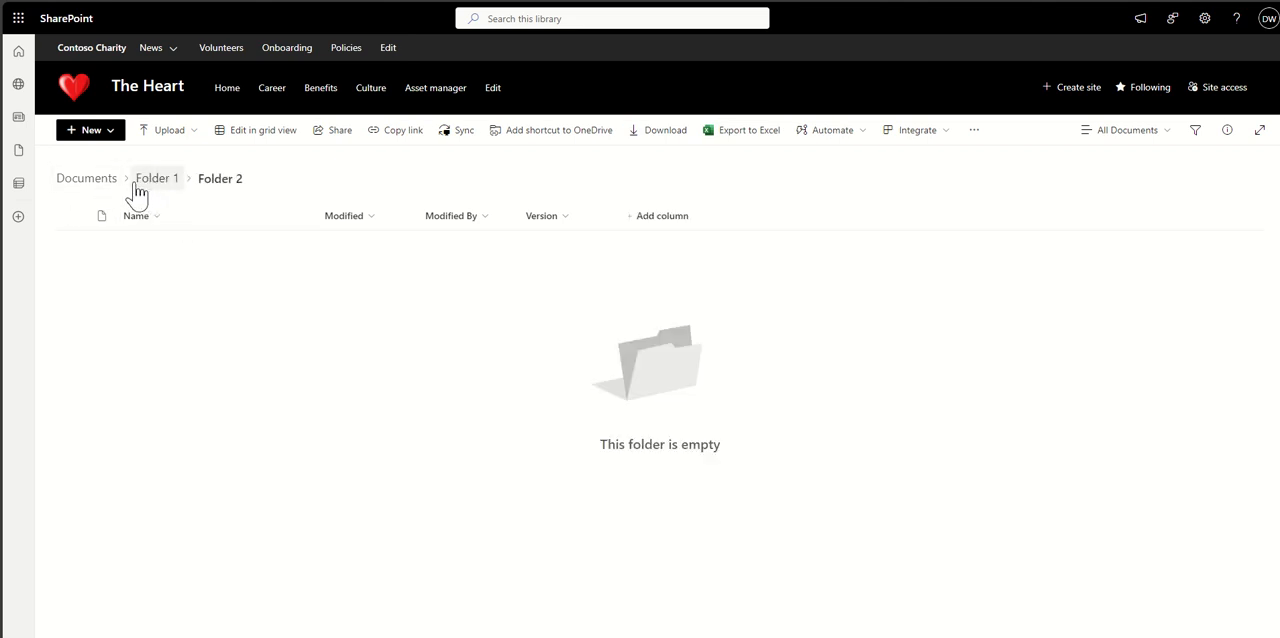
pyautogui.click(86, 178)
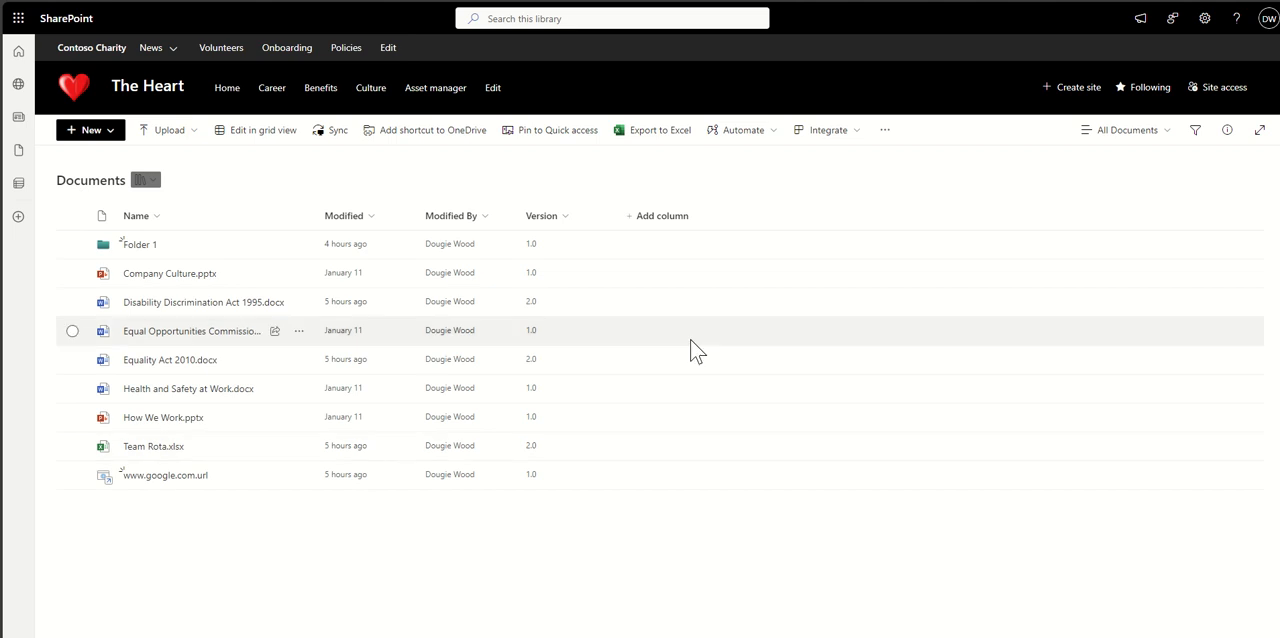
pyautogui.moveTo(269, 187)
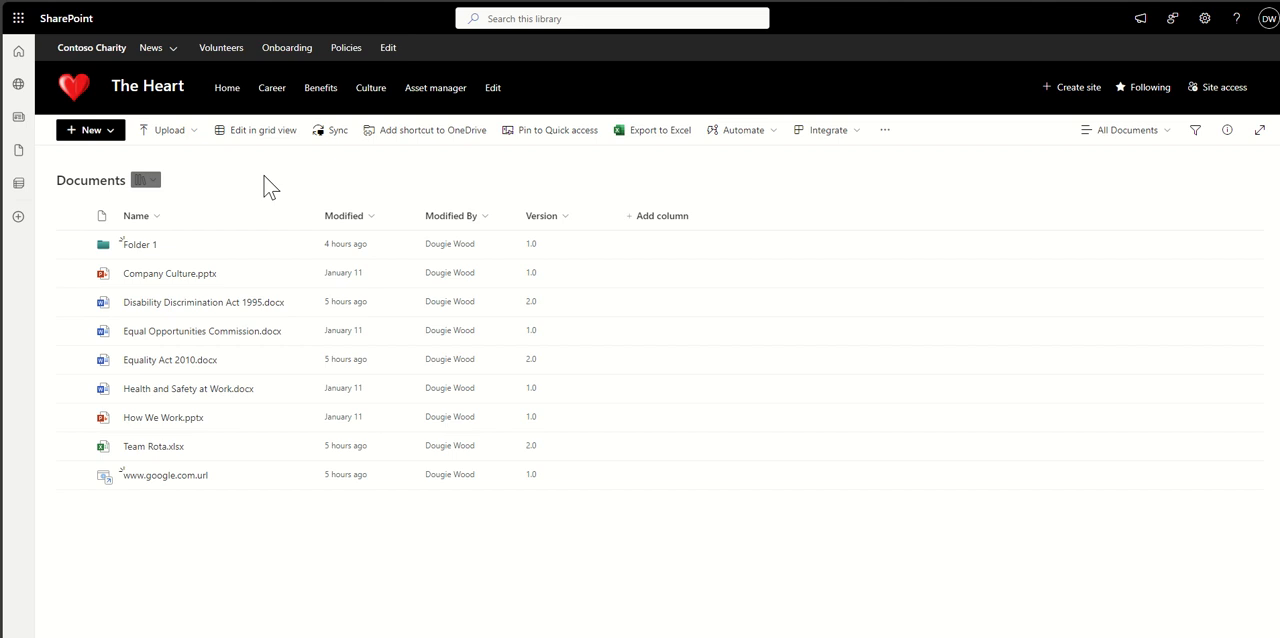
pyautogui.moveTo(183, 175)
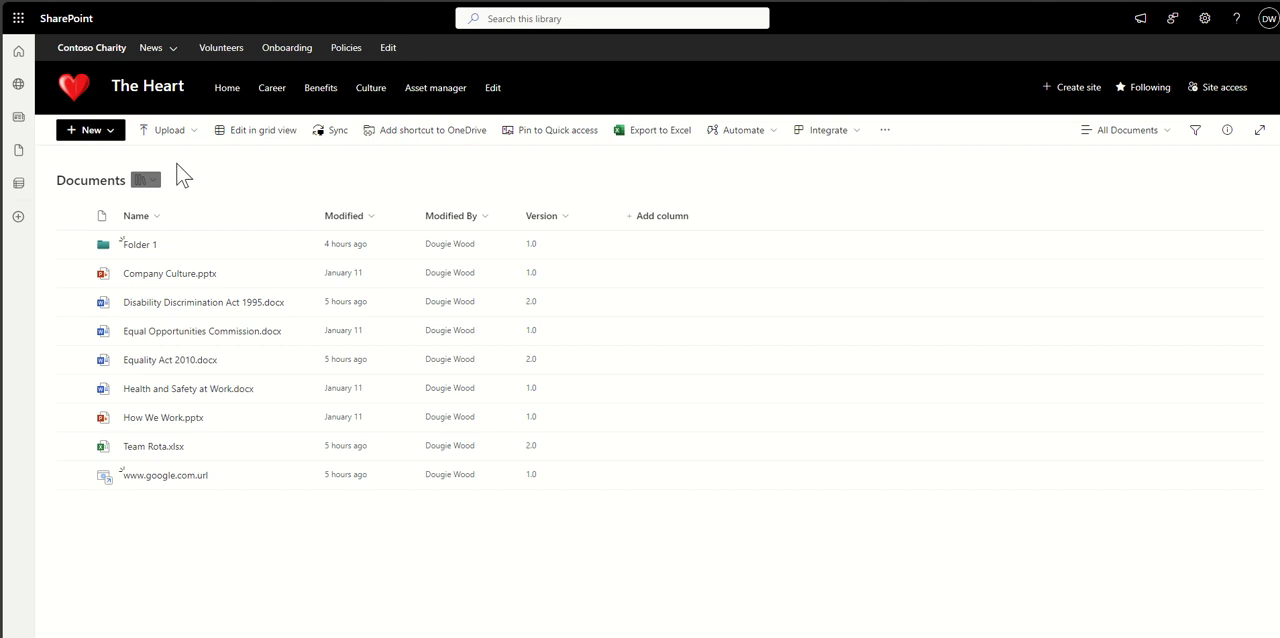
pyautogui.moveTo(207, 156)
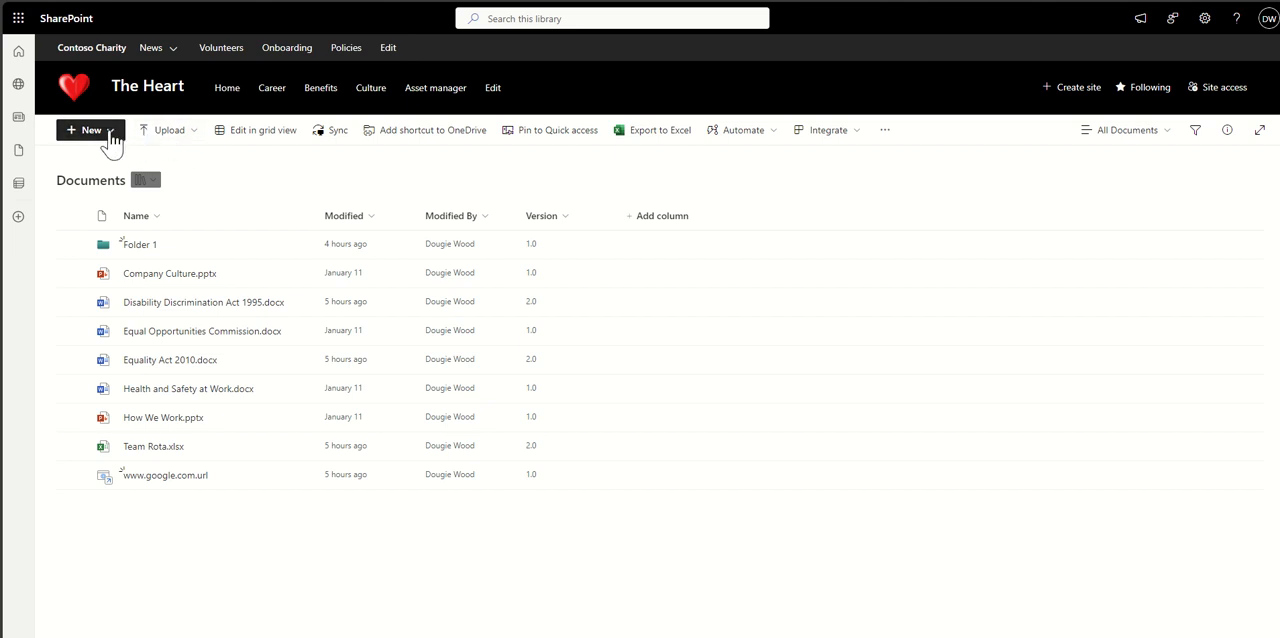
pyautogui.click(90, 130)
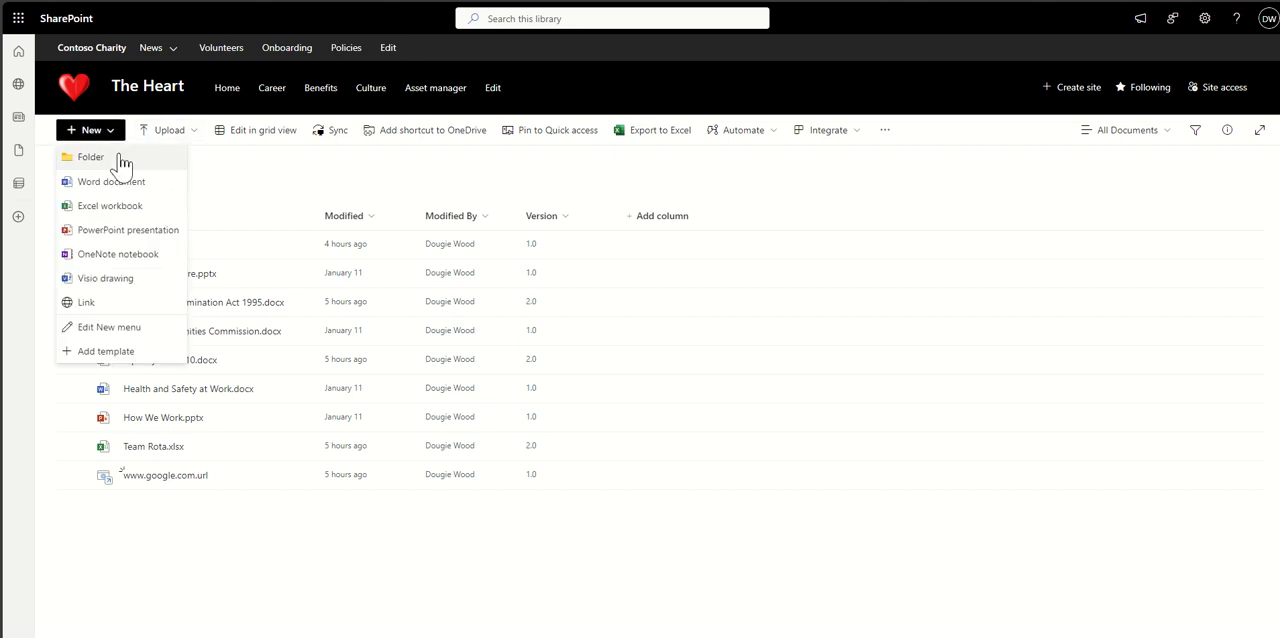
pyautogui.moveTo(172, 160)
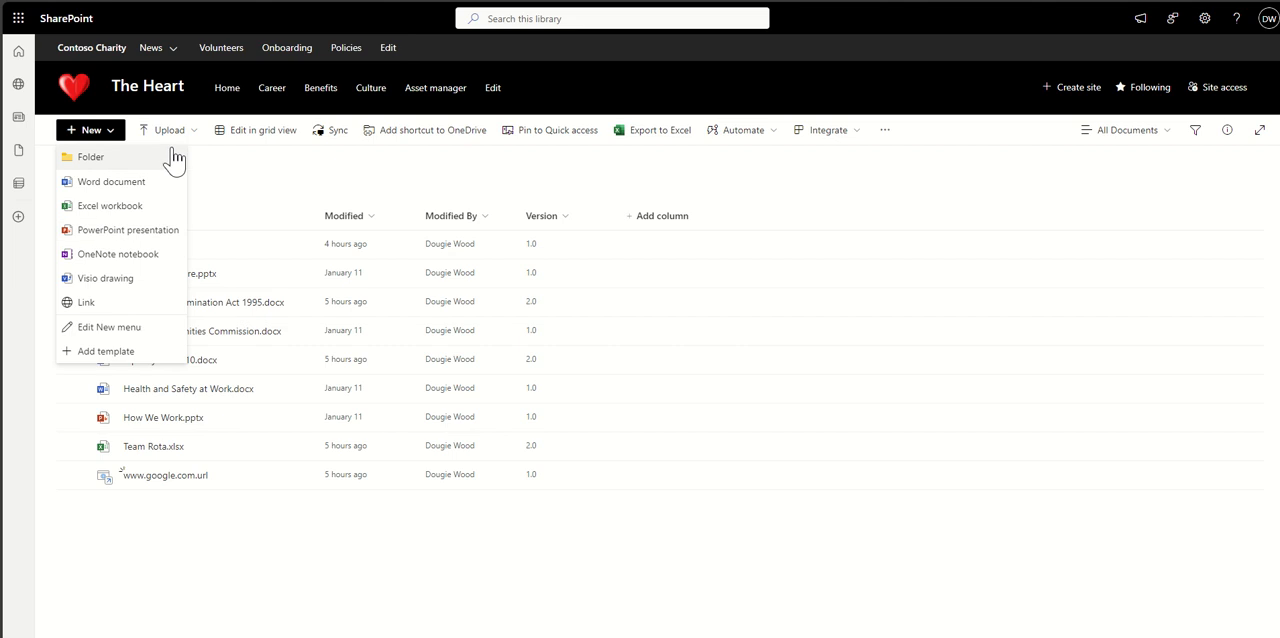
pyautogui.click(168, 129)
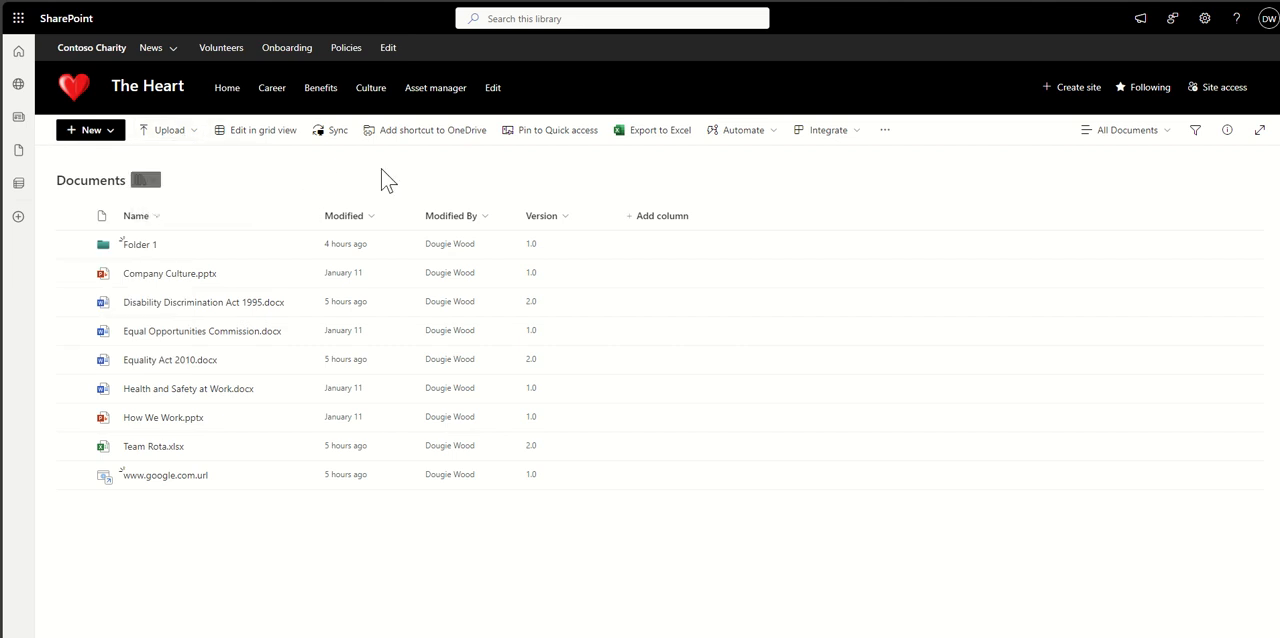
pyautogui.moveTo(358, 195)
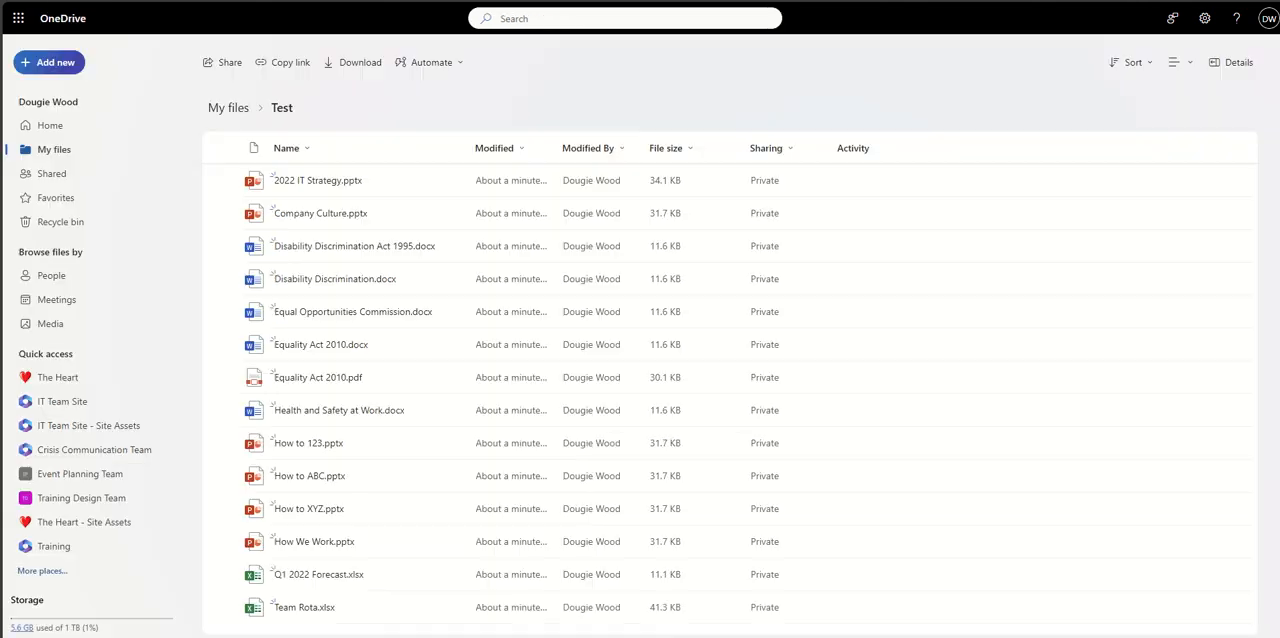
pyautogui.moveTo(580, 90)
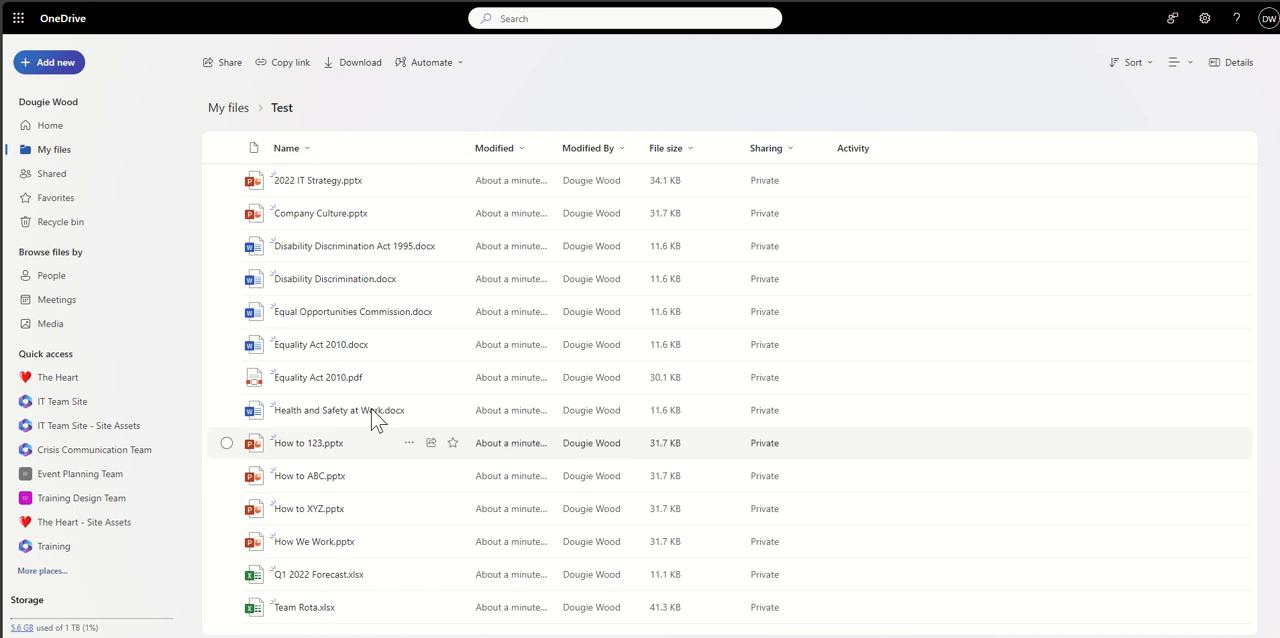
pyautogui.click(49, 62)
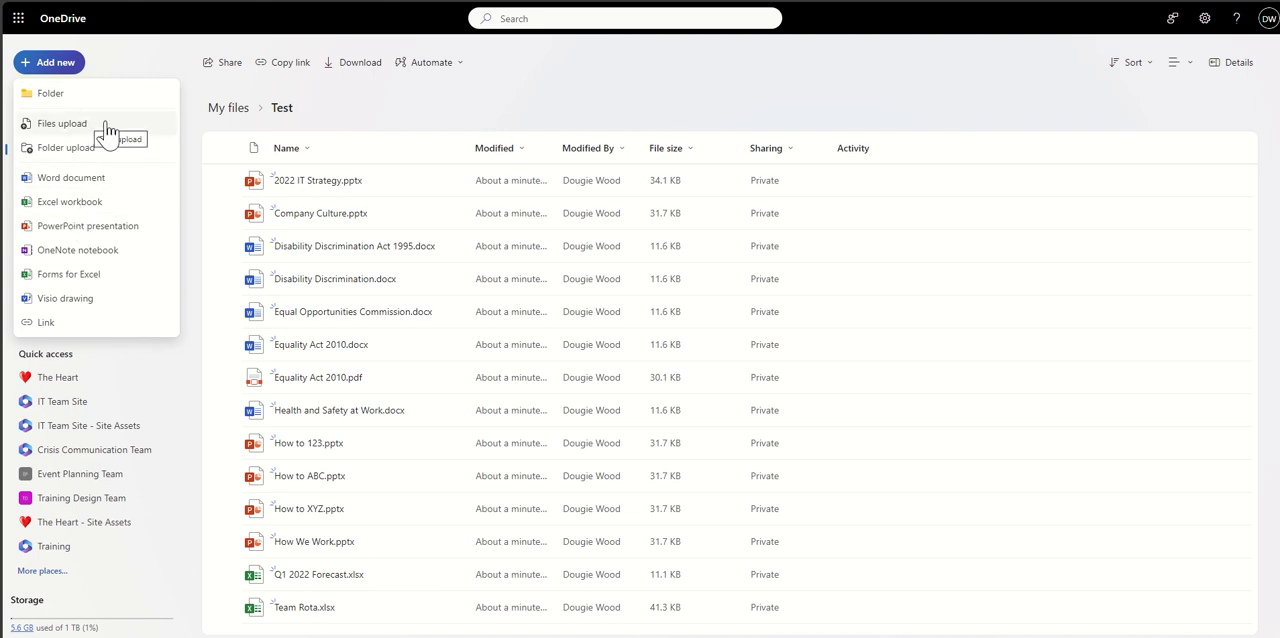
pyautogui.moveTo(49, 93)
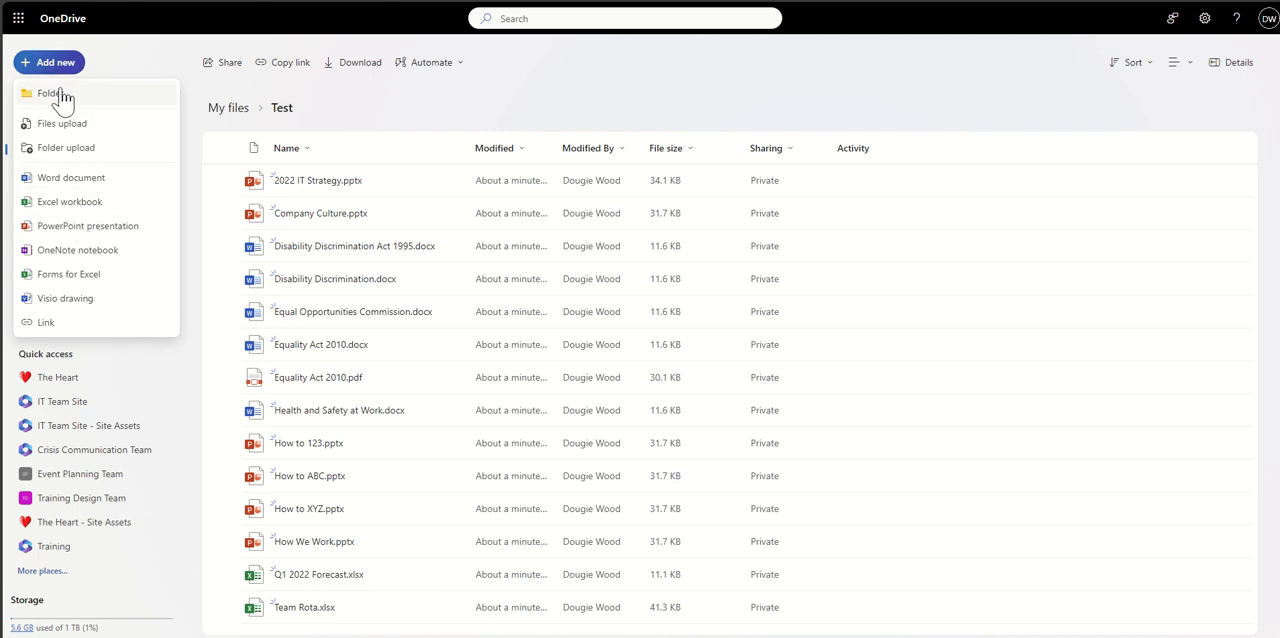
pyautogui.moveTo(135, 65)
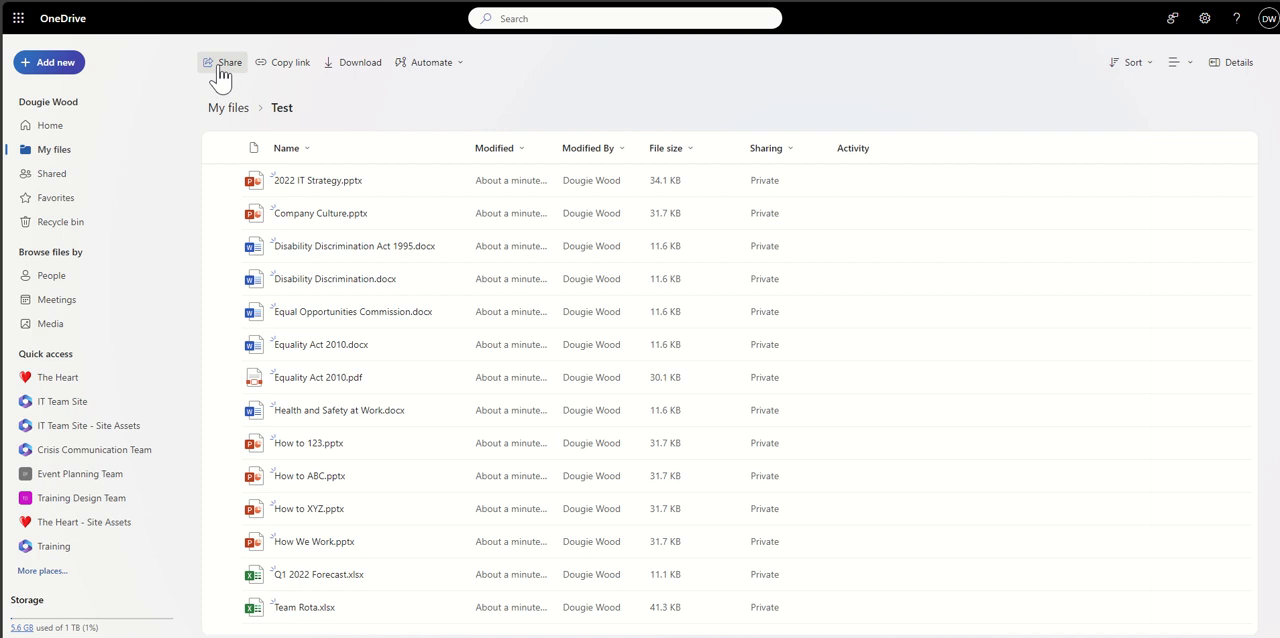
# Step: Select 2022 IT Strategy.pptx and show its Open in browser and Open in app choices
pyautogui.click(226, 180)
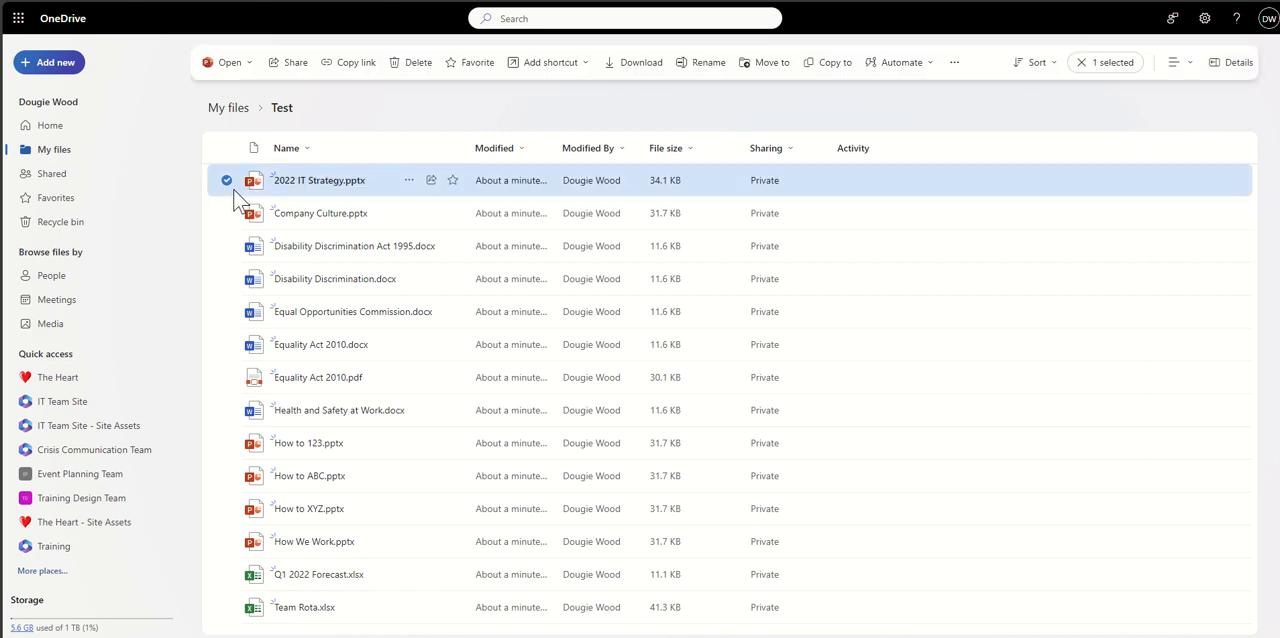
pyautogui.moveTo(310, 85)
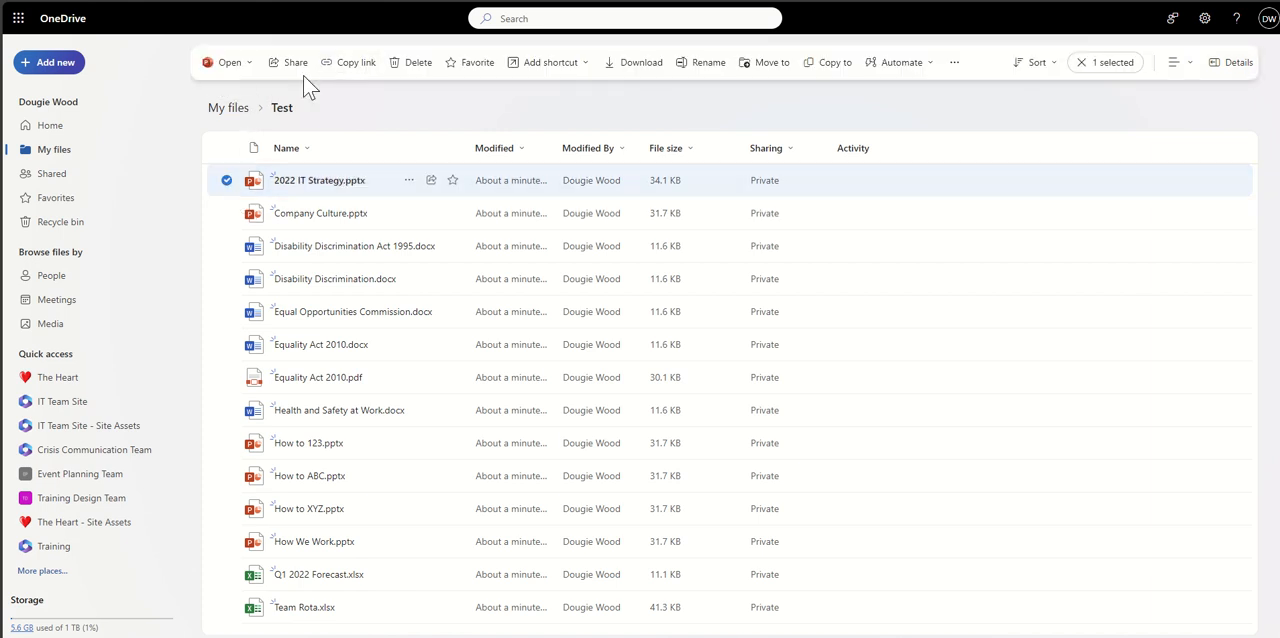
pyautogui.moveTo(230, 62)
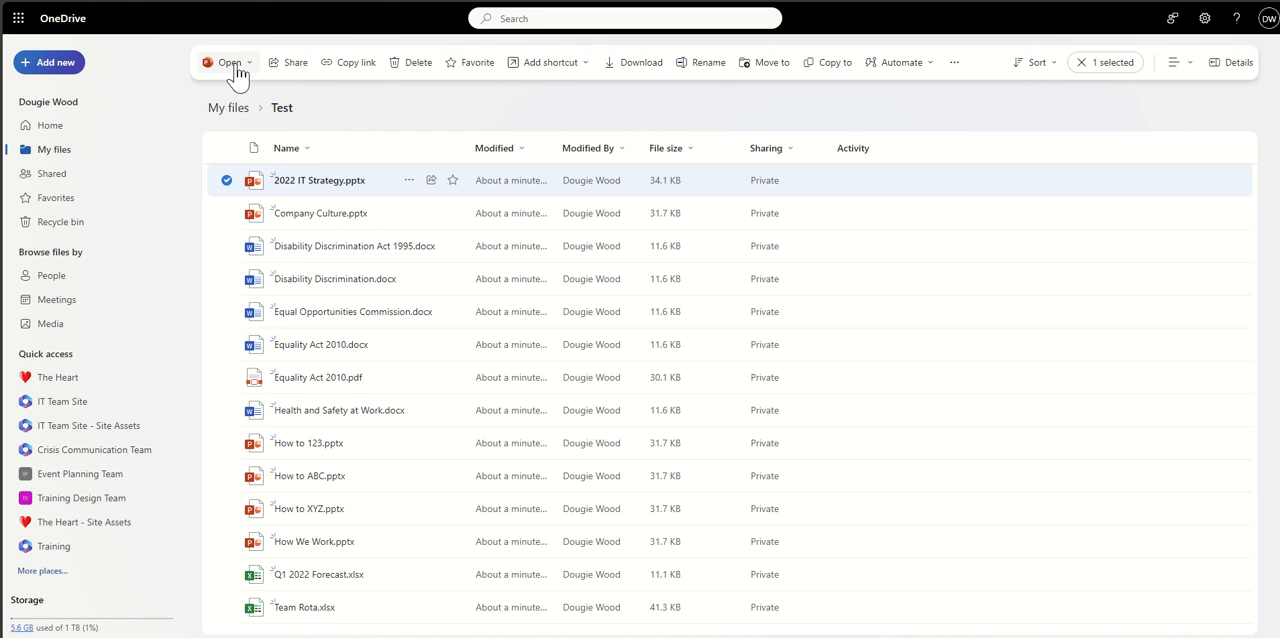
pyautogui.click(230, 62)
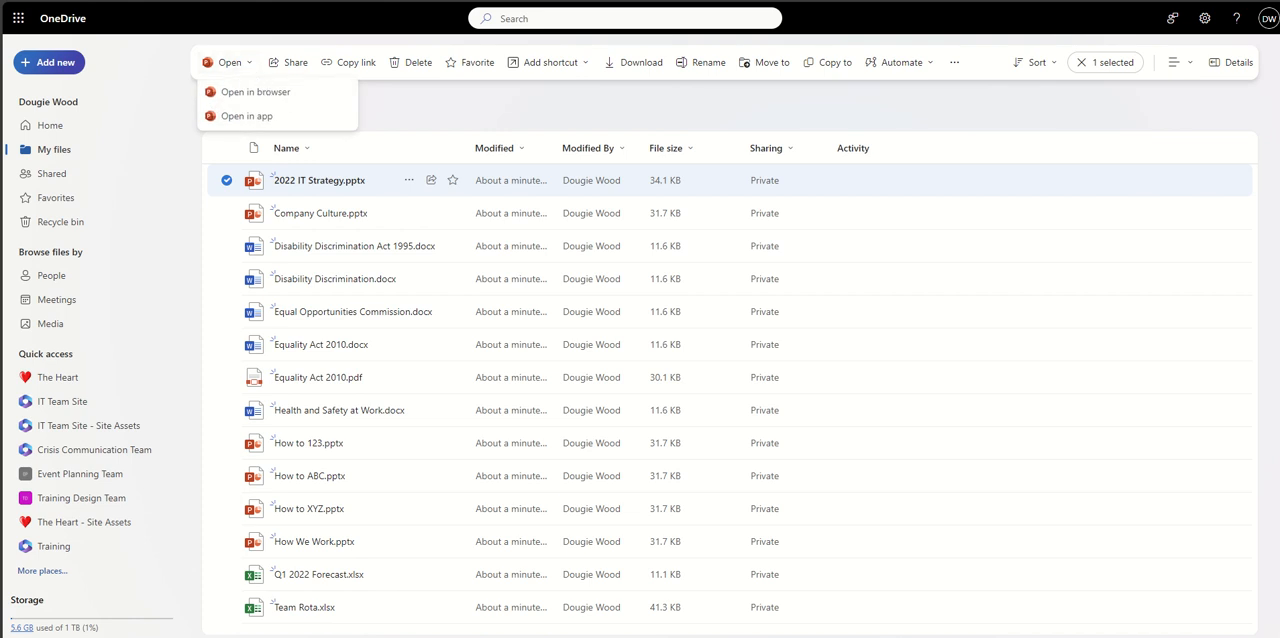
pyautogui.click(255, 91)
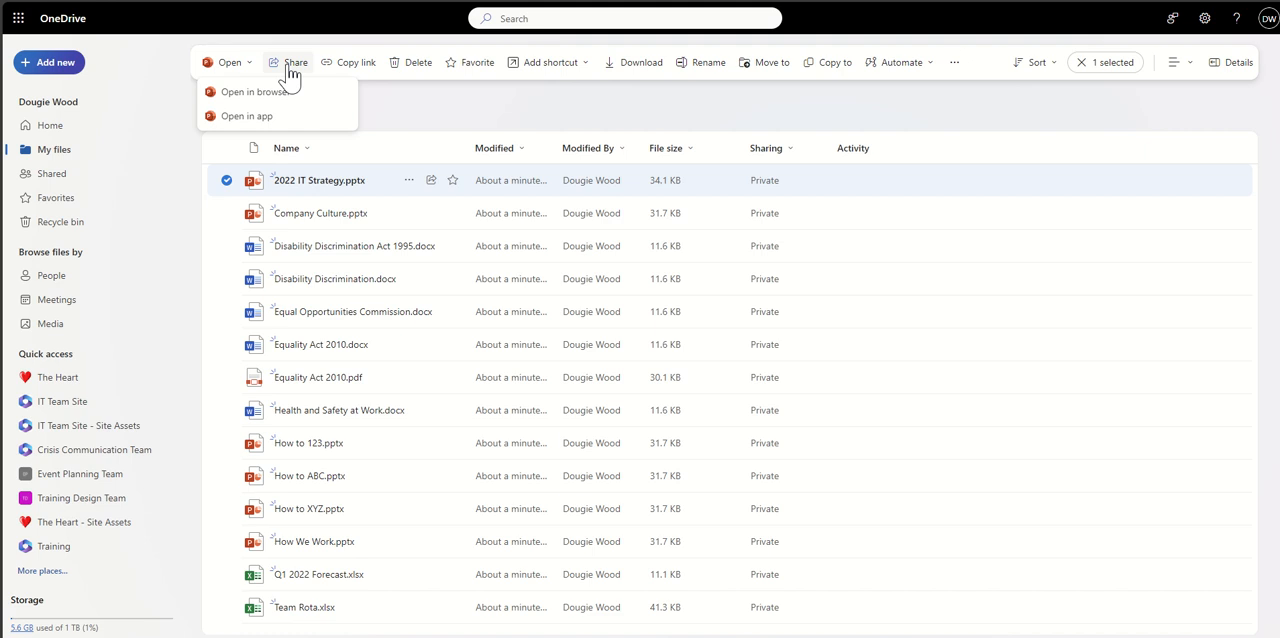
pyautogui.click(60, 377)
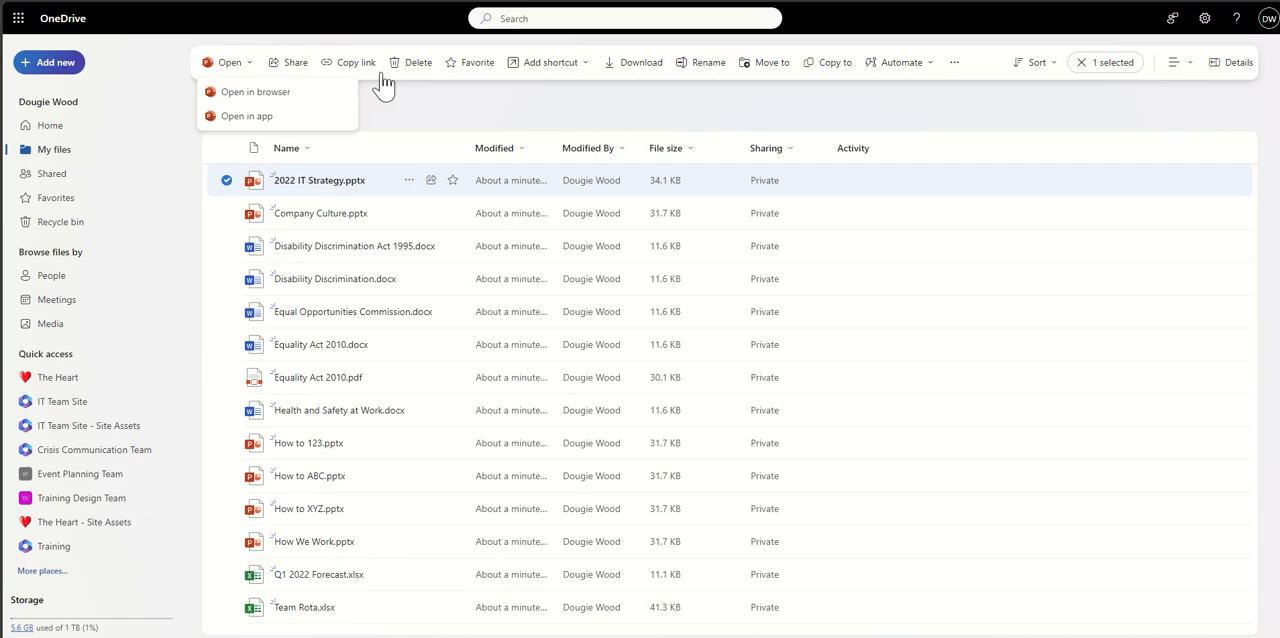
pyautogui.moveTo(498, 90)
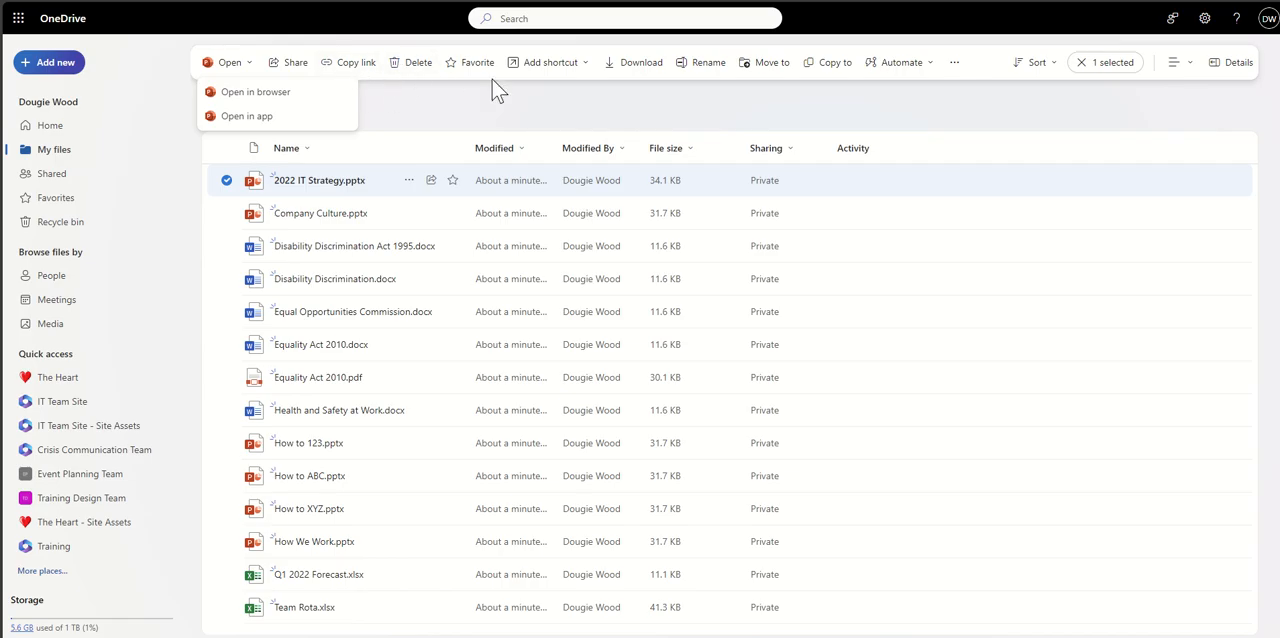
pyautogui.moveTo(765, 62)
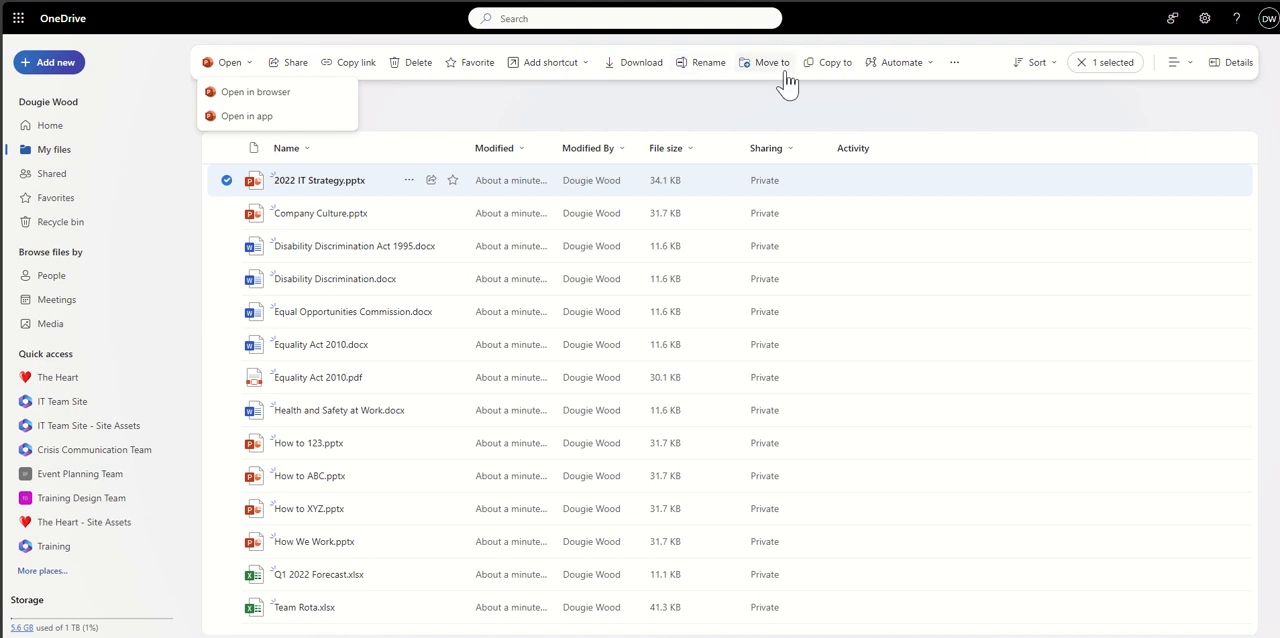
pyautogui.moveTo(500, 130)
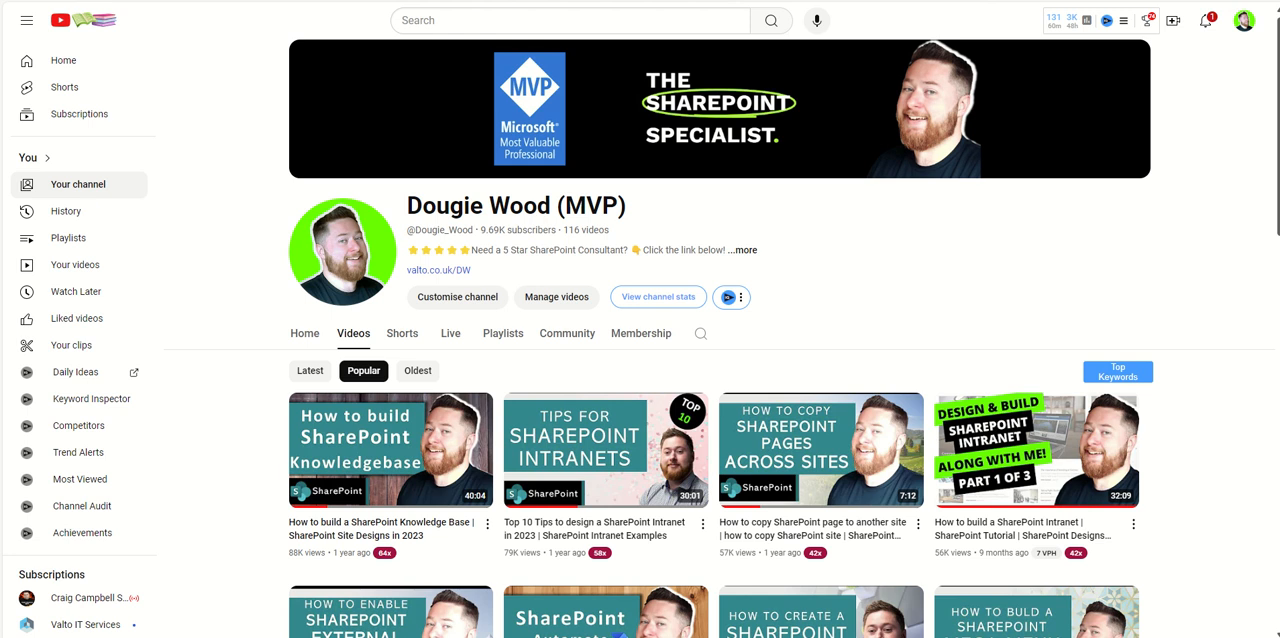
pyautogui.moveTo(808, 334)
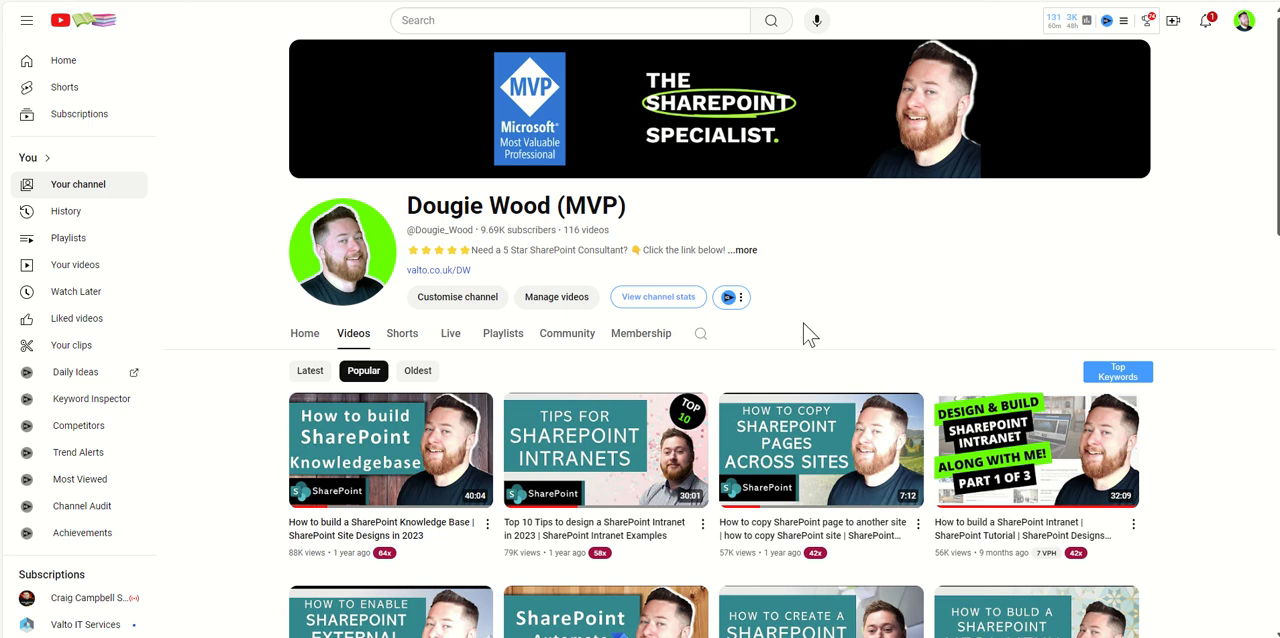
pyautogui.moveTo(747, 293)
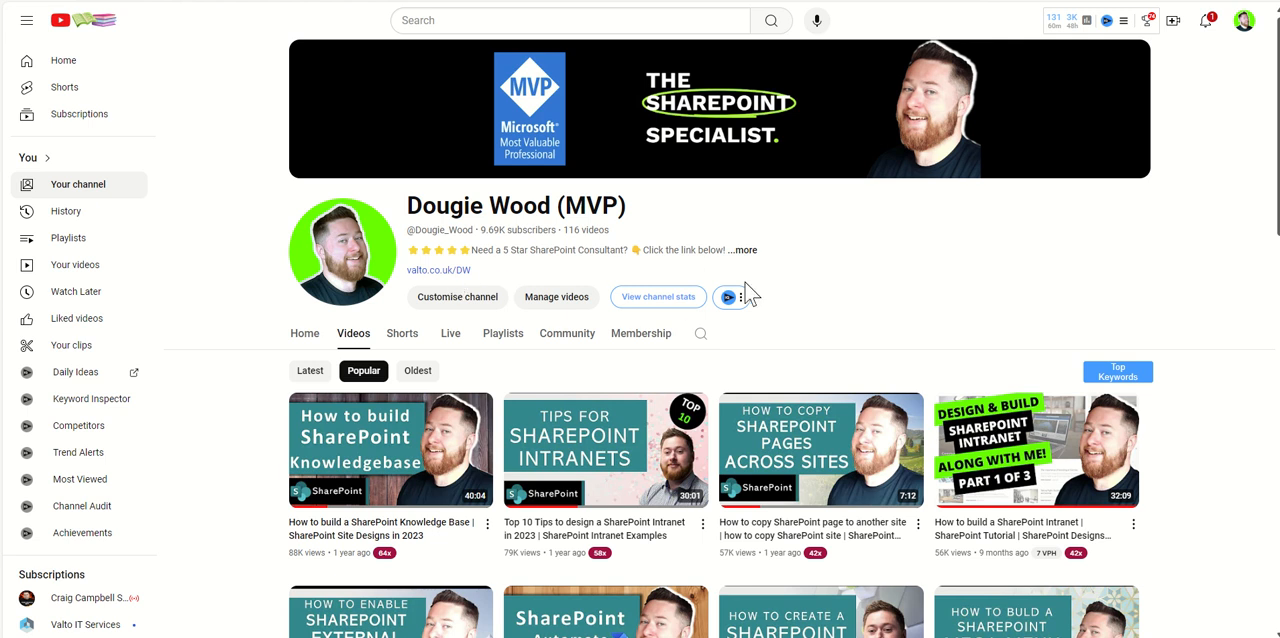
pyautogui.moveTo(818, 322)
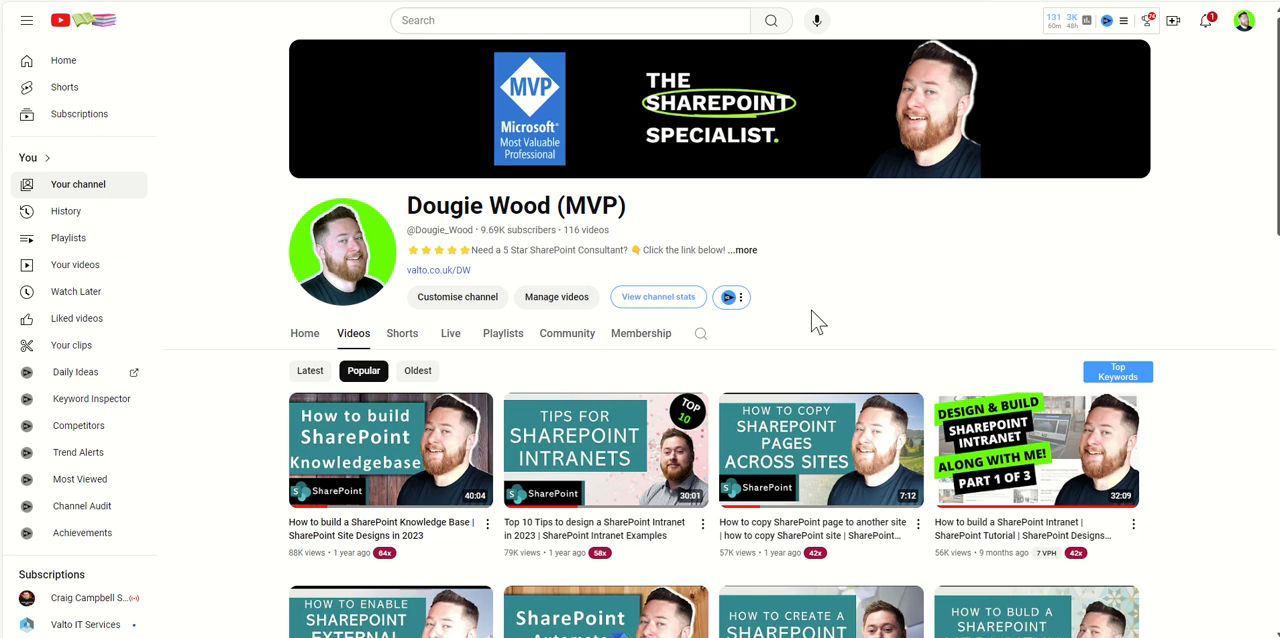
pyautogui.moveTo(858, 280)
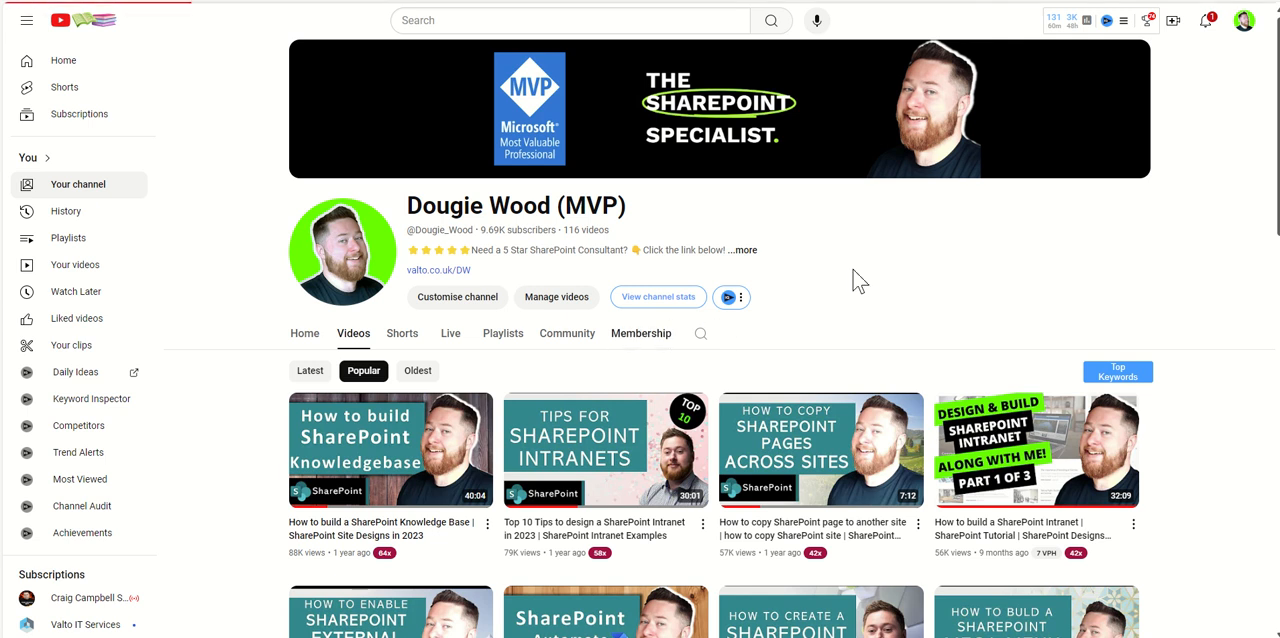
# Step: View members-only Parts 2–6 videos and the Q&A post, then return to the page top
pyautogui.click(641, 333)
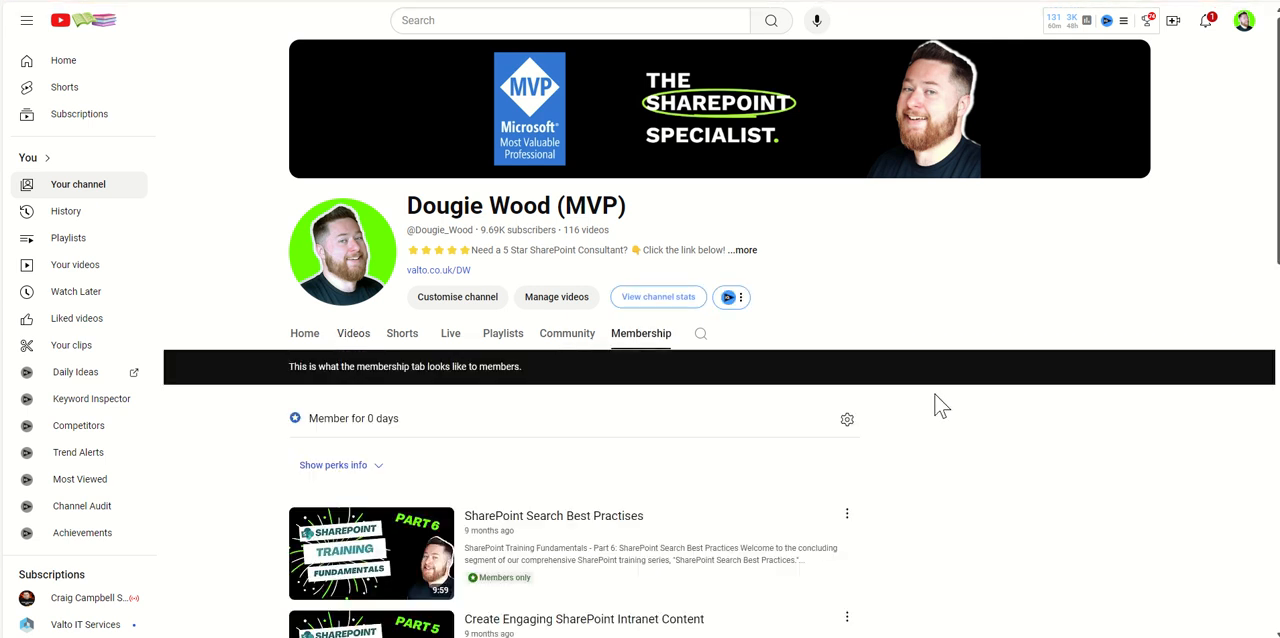
pyautogui.scroll(-3)
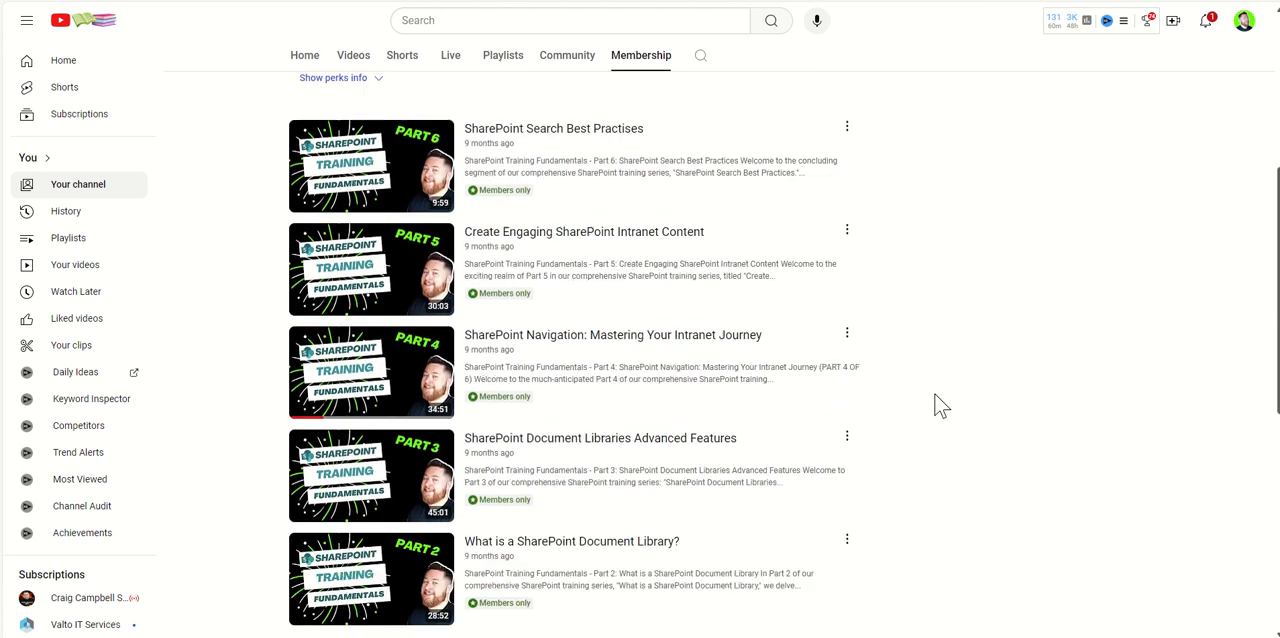
pyautogui.scroll(-3)
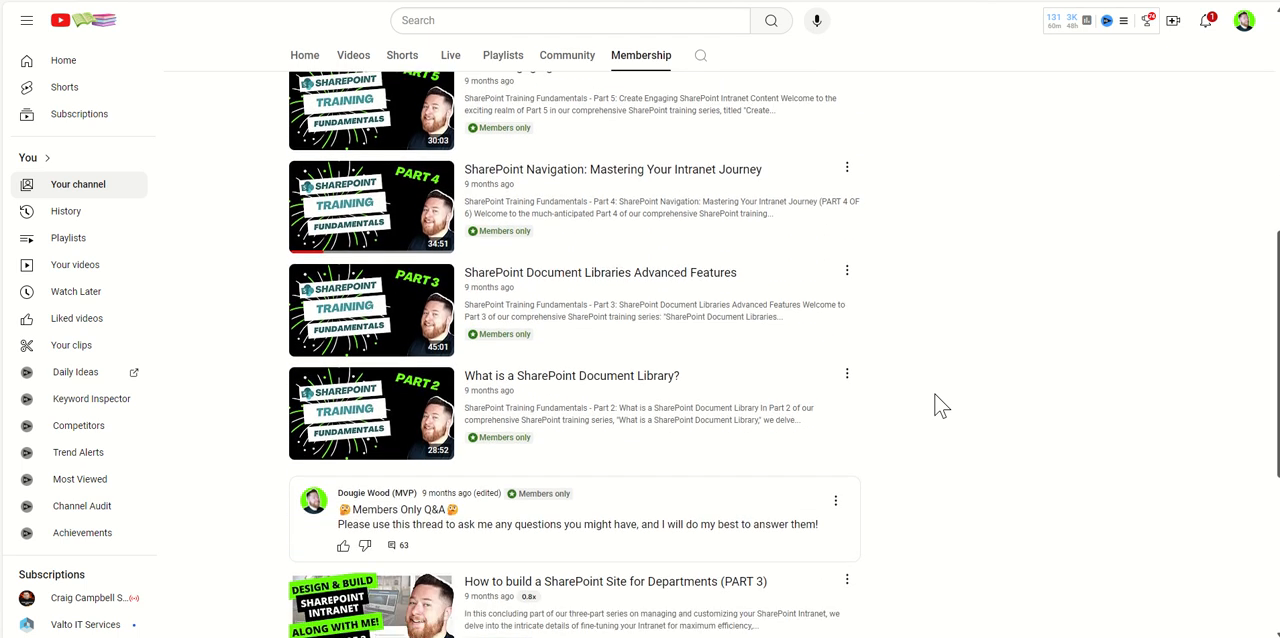
pyautogui.scroll(-3)
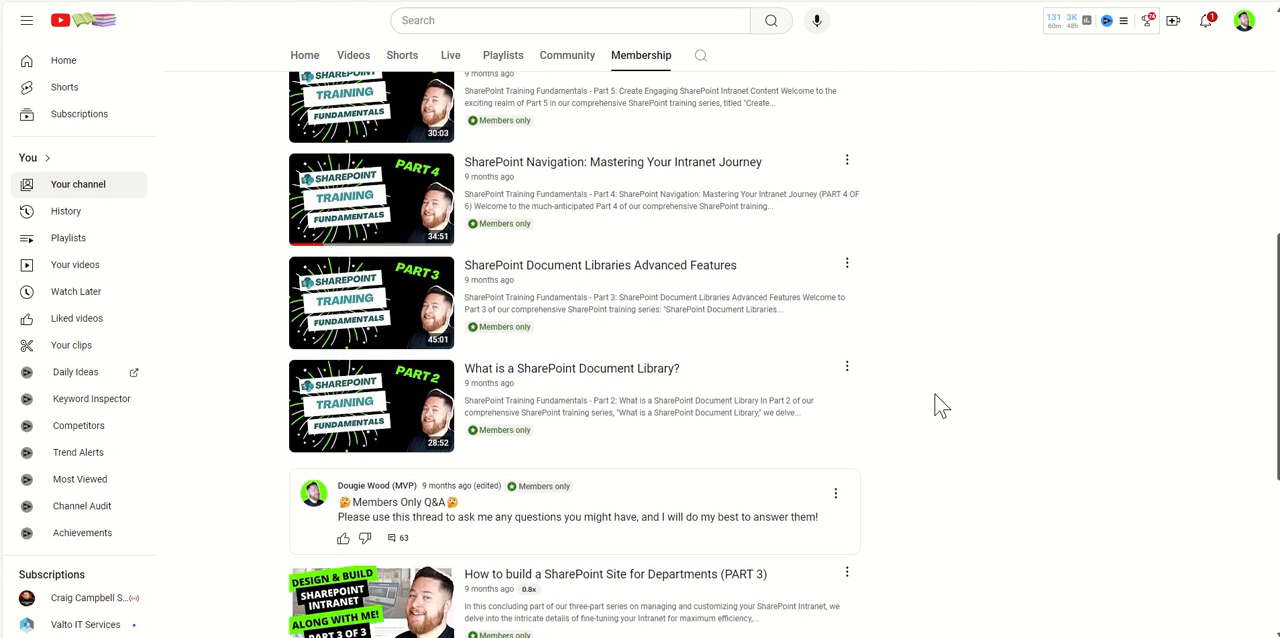
pyautogui.scroll(3)
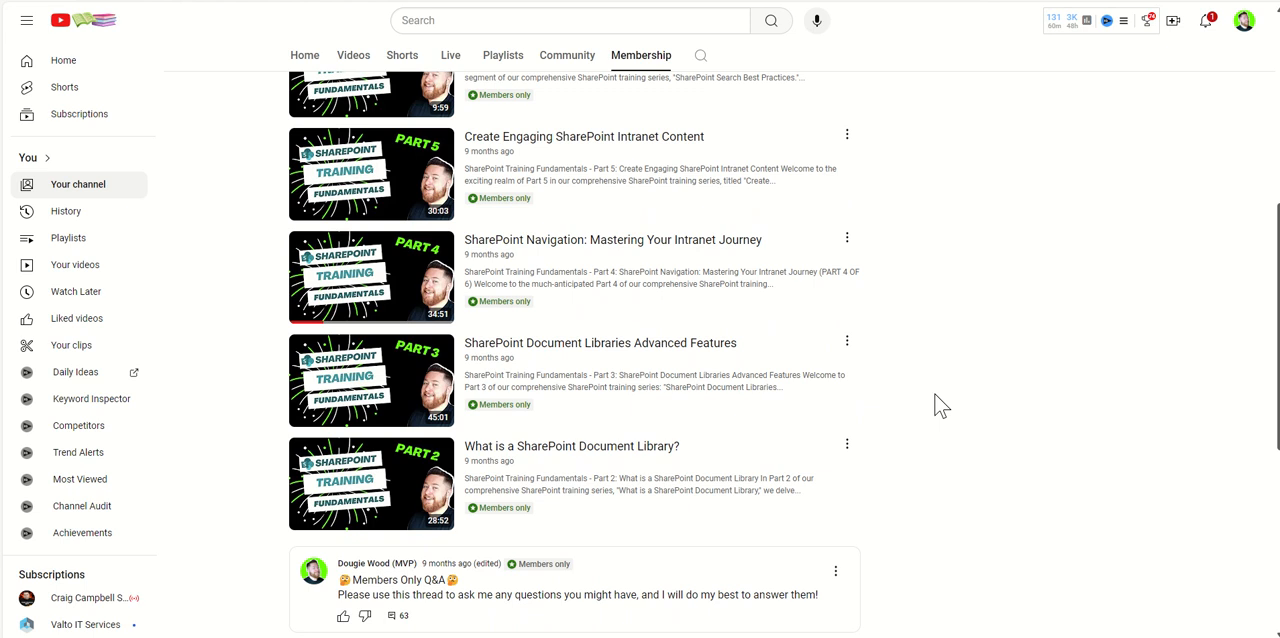
pyautogui.moveTo(822, 476)
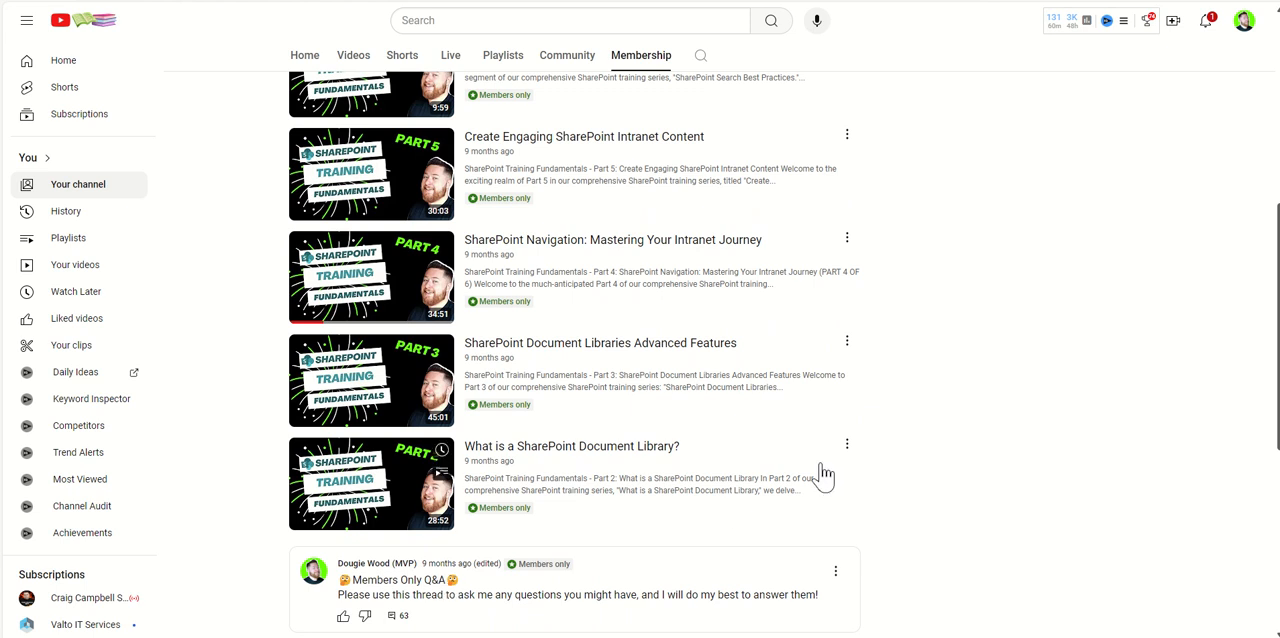
pyautogui.scroll(3)
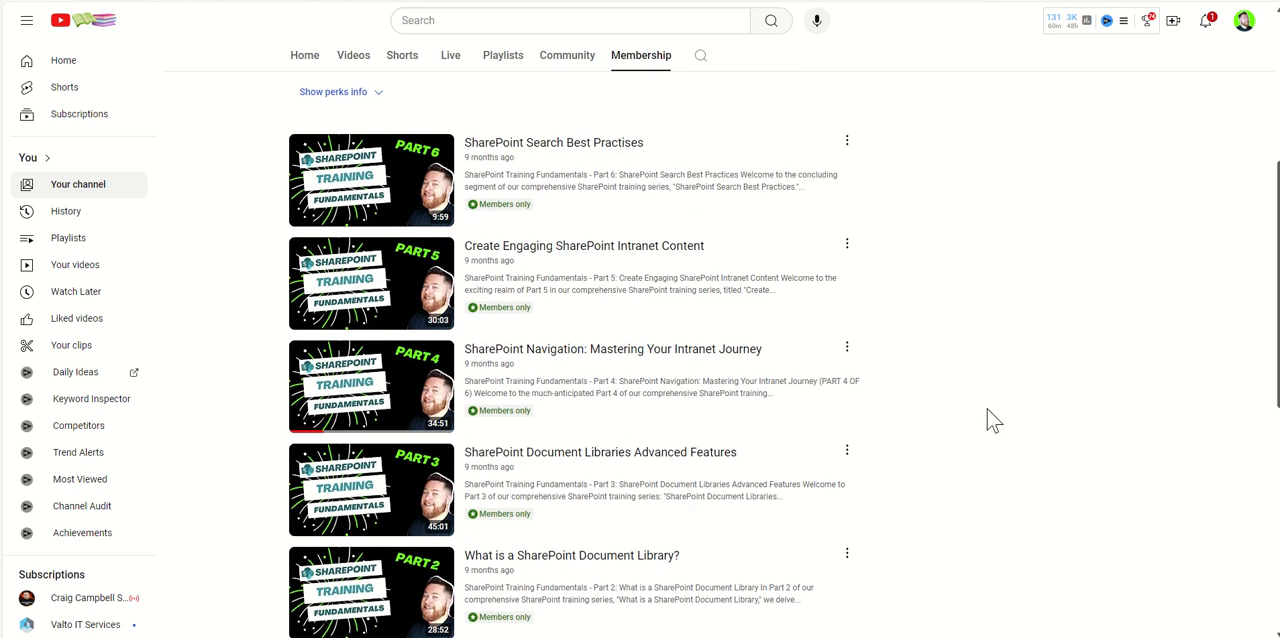
pyautogui.scroll(3)
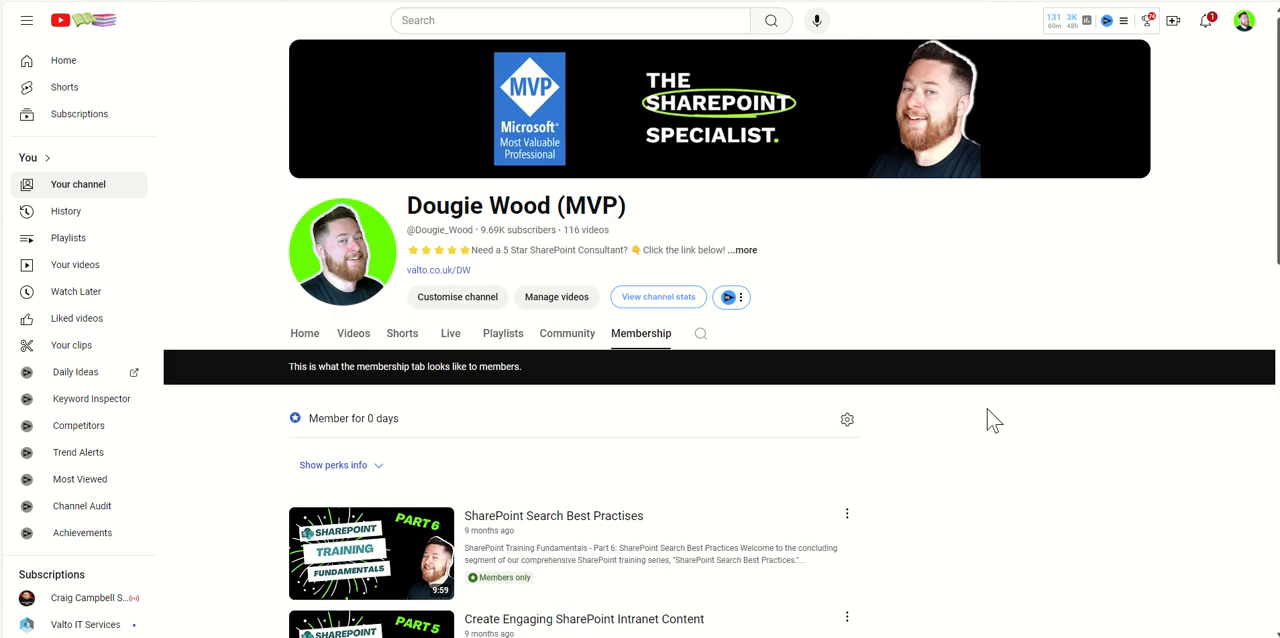